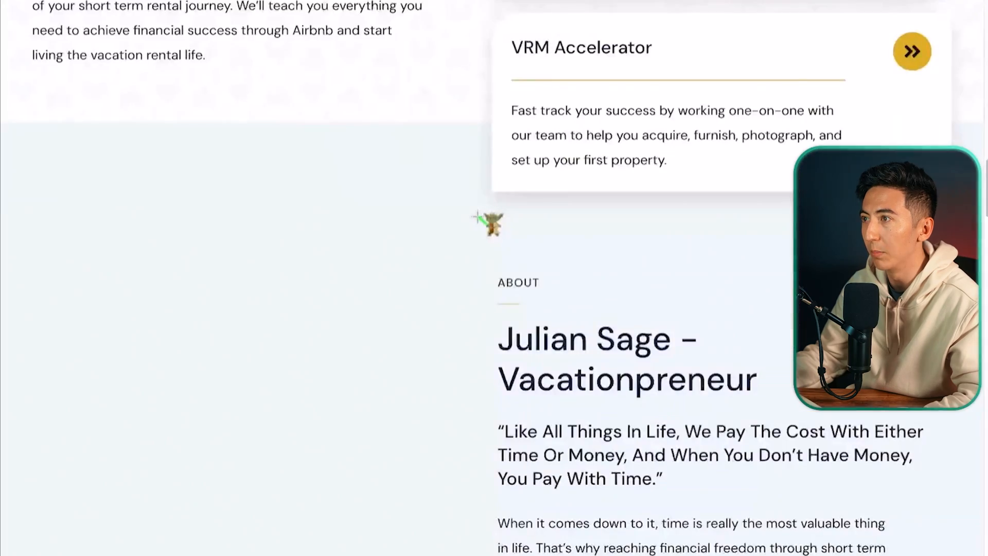
Scroll down the Short Term Sage homepage to review its content.
{"action": "scroll", "scroll_direction": "down", "scroll_amount": 3}
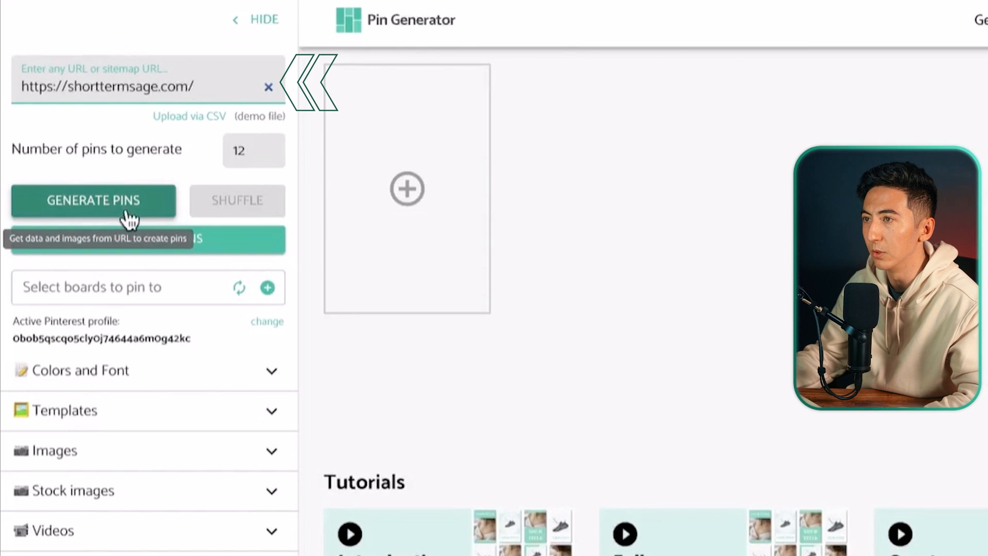
Generate pins from the Short Term Sage URL and apply the Flowing colors template.
{"action": "left_click", "coordinate": [93, 200]}
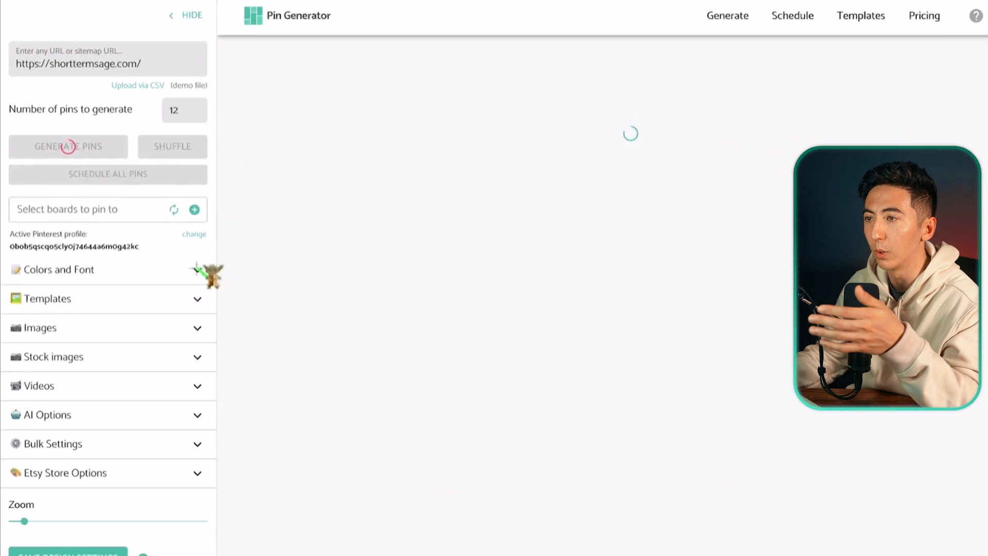
{"action": "left_click", "coordinate": [67, 146]}
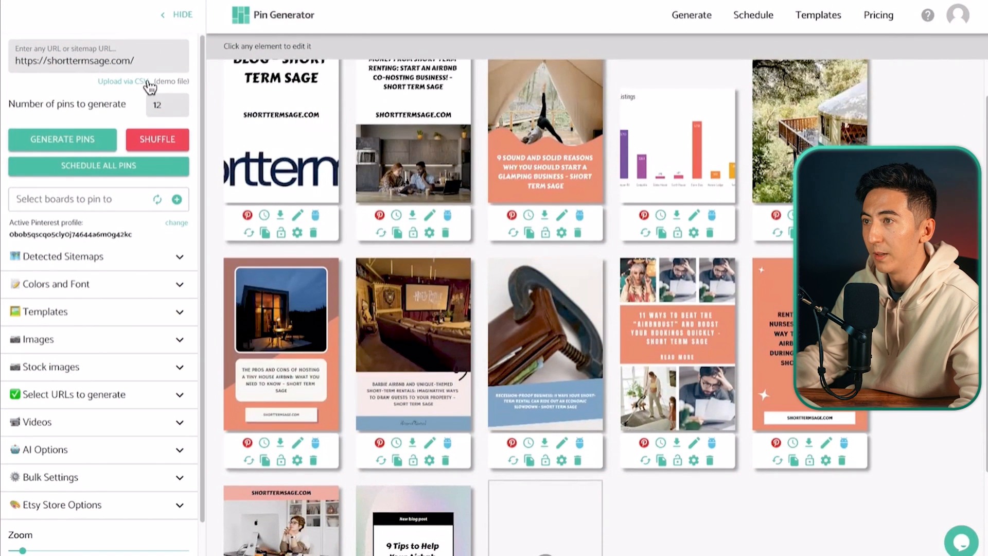
{"action": "left_click", "coordinate": [181, 101]}
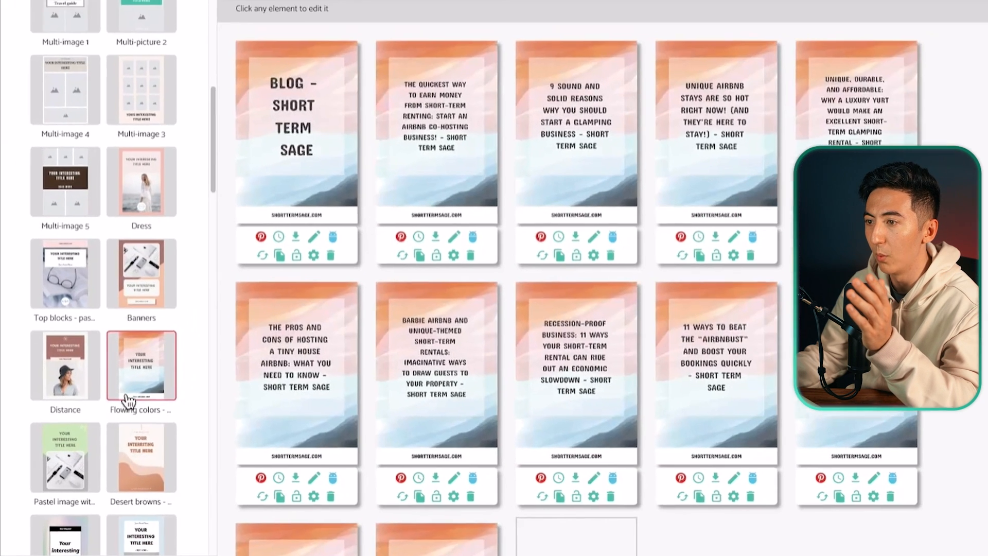
Browse the Standard Templates list to add designs such as Landscape friendly.
{"action": "scroll", "scroll_direction": "down", "scroll_amount": 3}
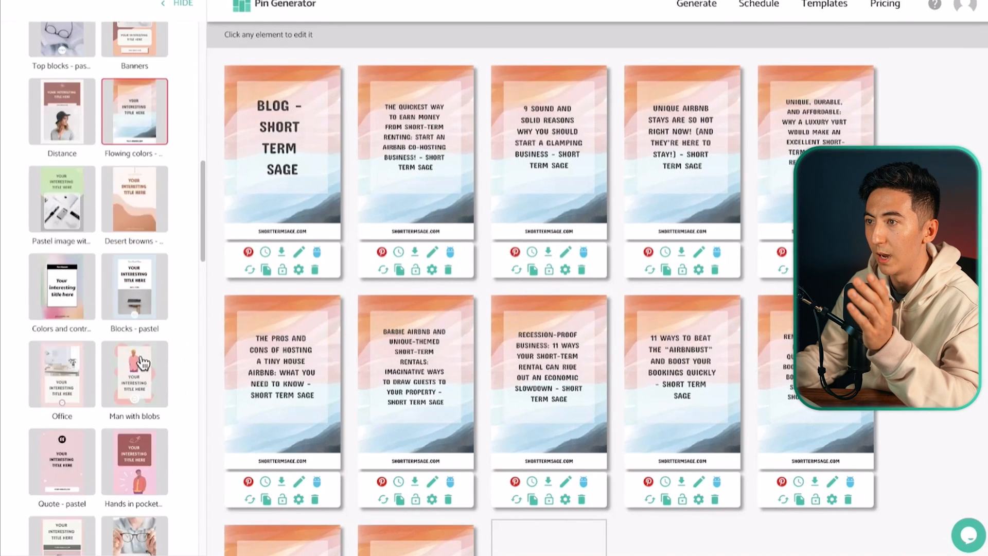
{"action": "scroll", "scroll_direction": "down", "scroll_amount": 3}
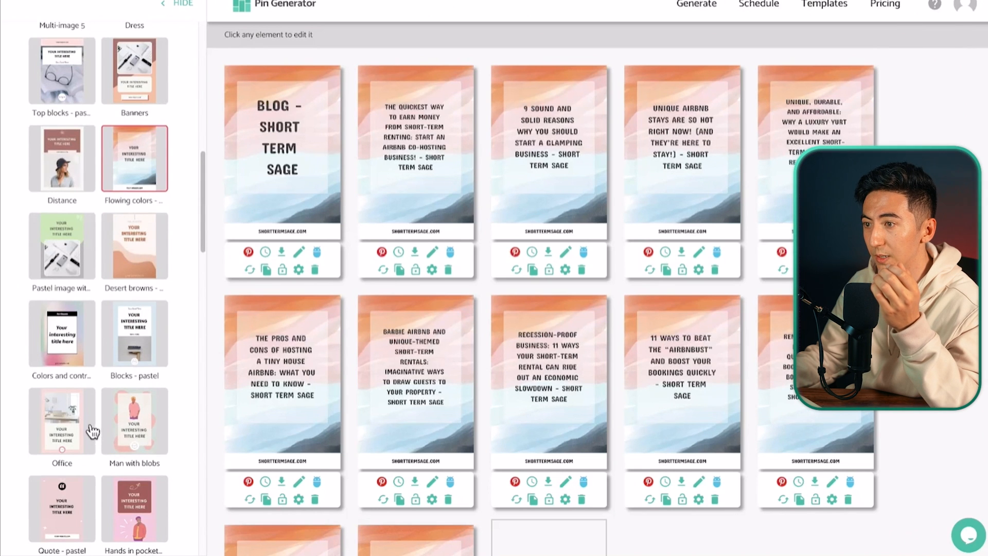
{"action": "scroll", "scroll_direction": "down", "scroll_amount": 3}
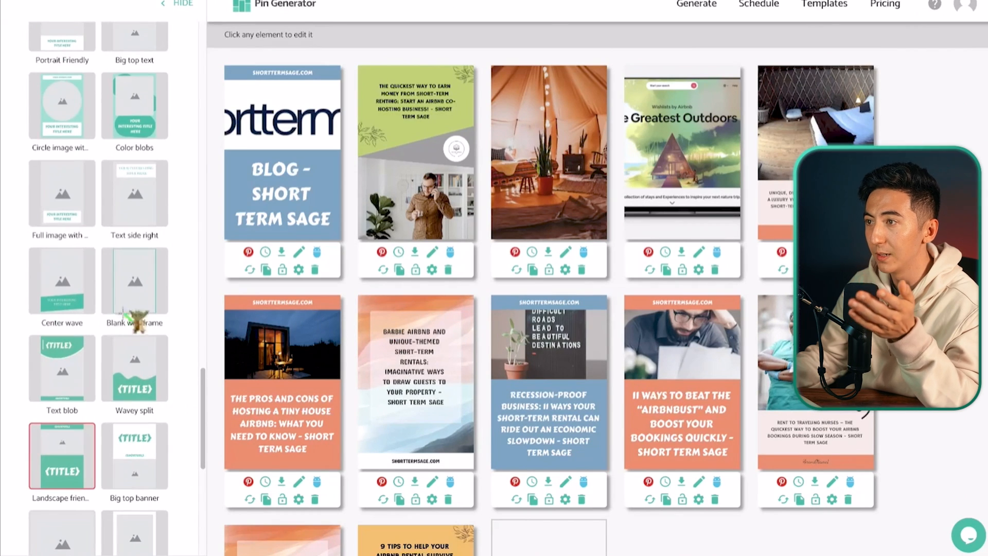
{"action": "scroll", "scroll_direction": "down", "scroll_amount": 3}
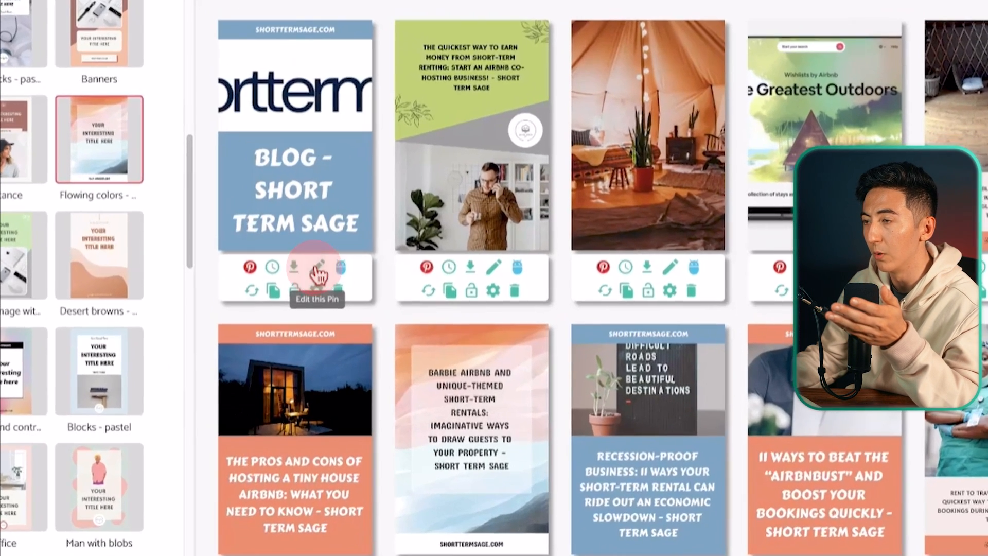
Swap the co-hosting pin's image for a kitchen-table photo of two people and save.
{"action": "left_click", "coordinate": [317, 267]}
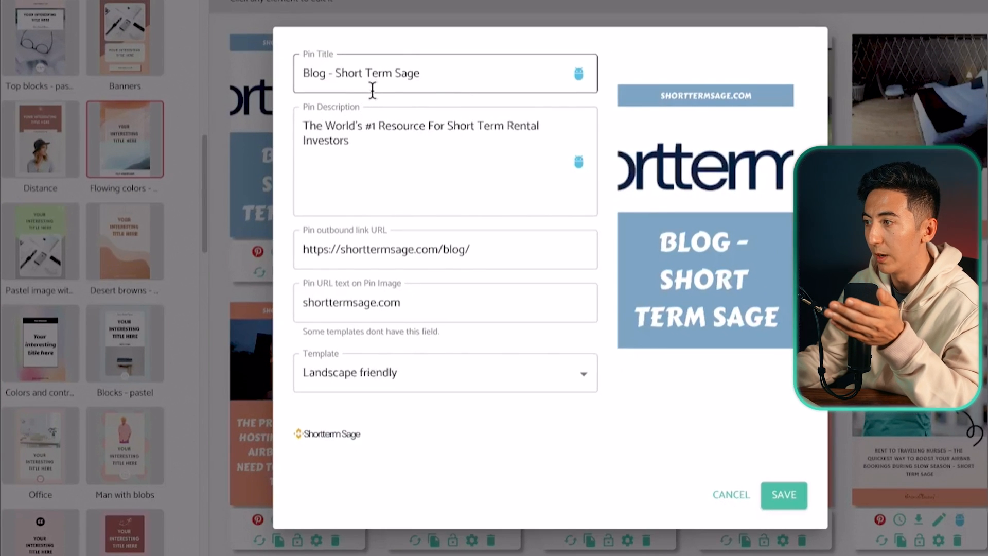
{"action": "left_click", "coordinate": [784, 494]}
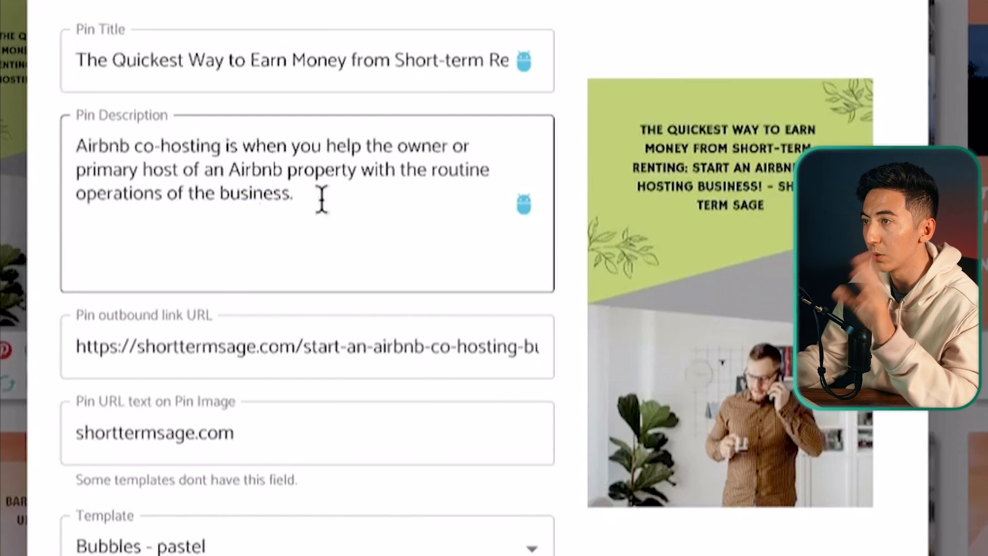
{"action": "left_click", "coordinate": [202, 345]}
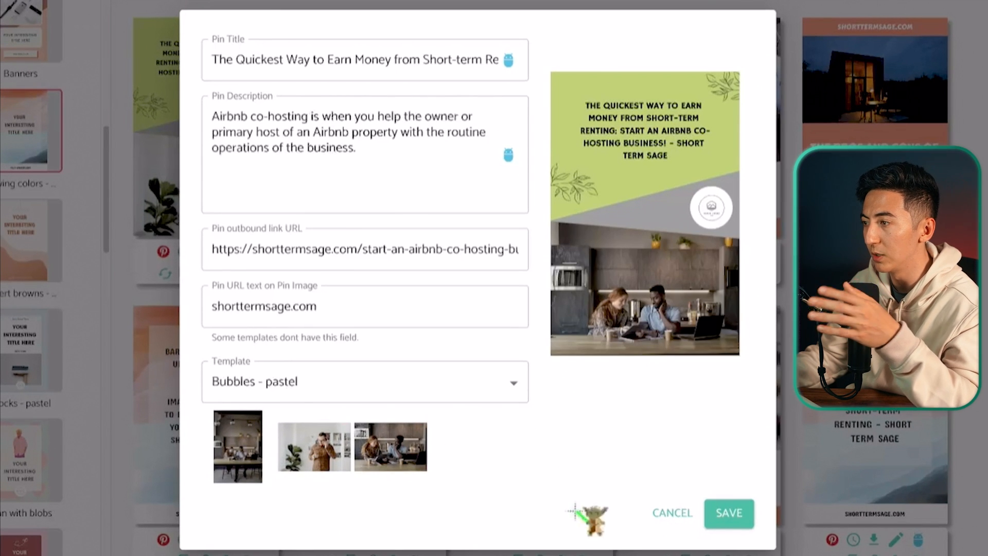
{"action": "left_click", "coordinate": [727, 513]}
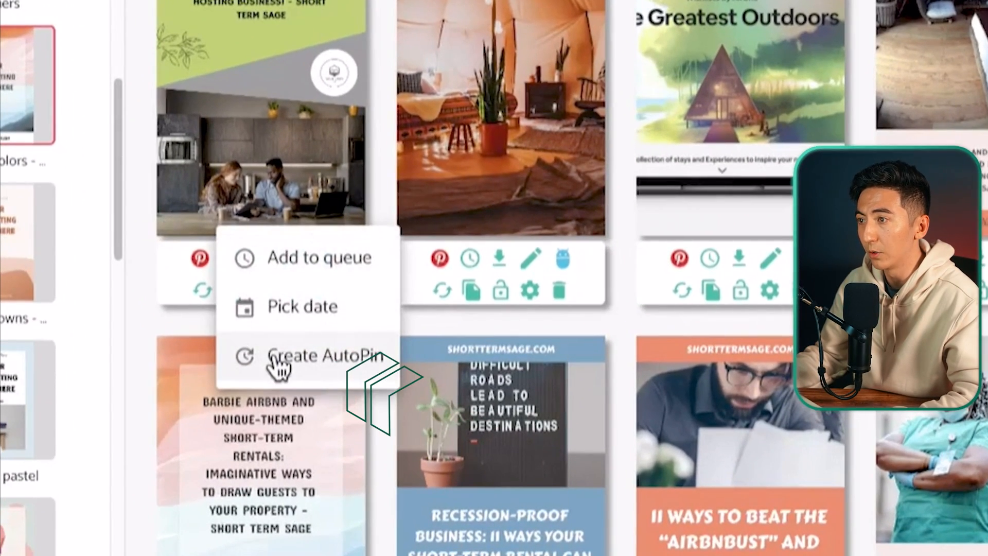
Create an AutoPin repeating every 1 day, with fresh pins and AI-rewritten titles.
{"action": "left_click", "coordinate": [325, 355]}
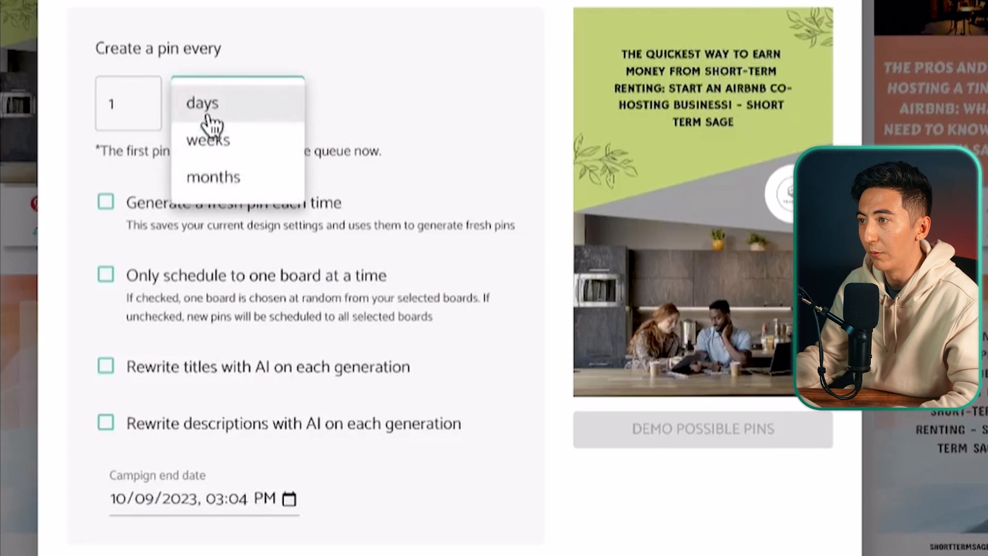
{"action": "mouse_move", "coordinate": [466, 177]}
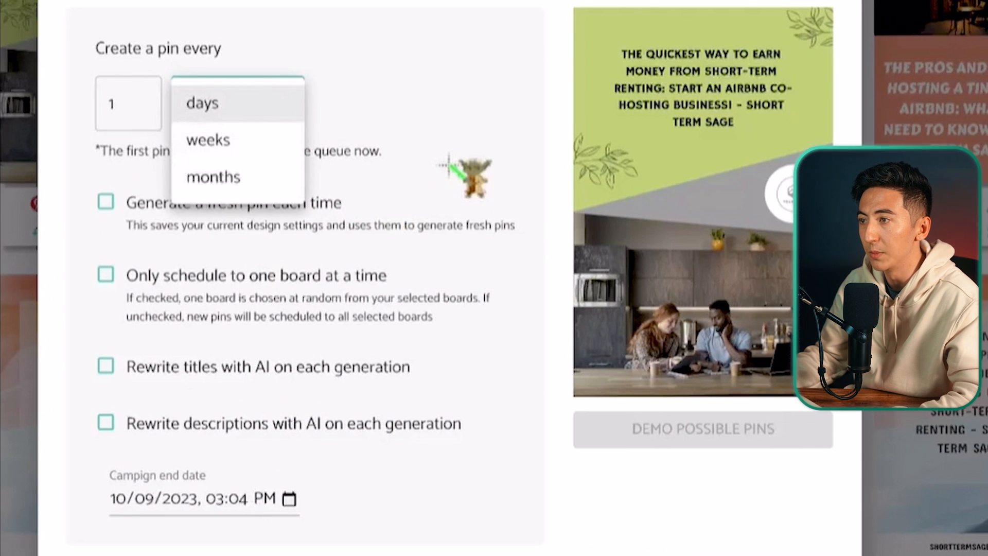
{"action": "left_click", "coordinate": [202, 103]}
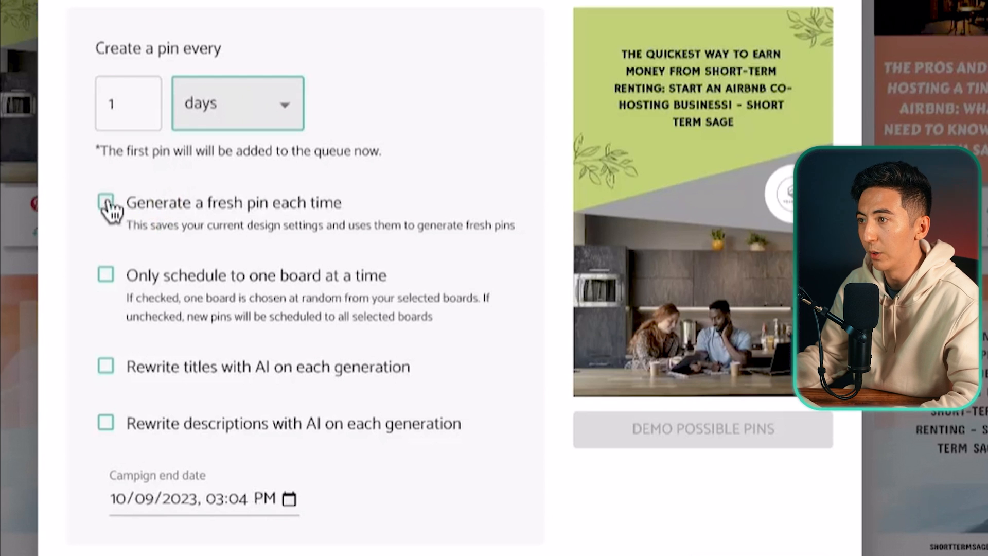
{"action": "left_click", "coordinate": [104, 202]}
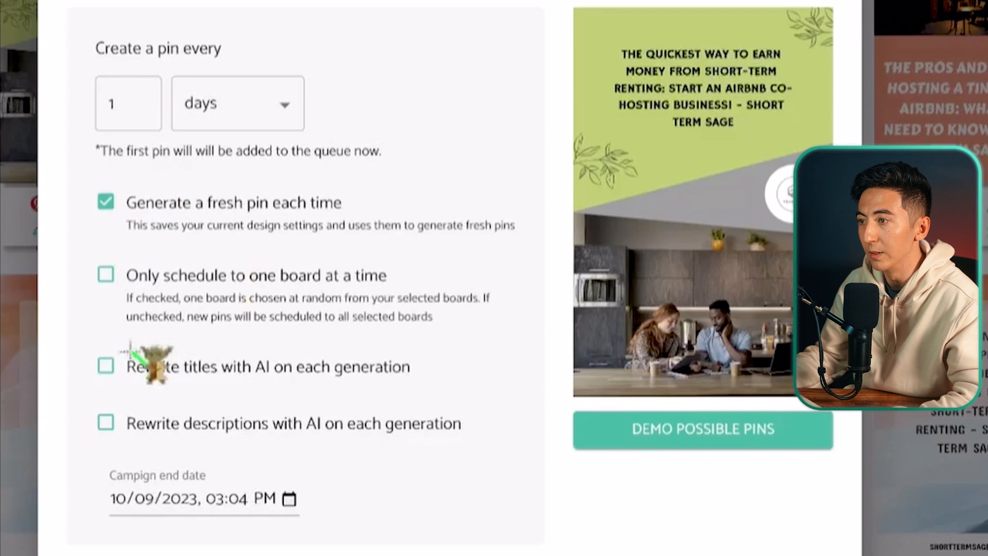
{"action": "left_click", "coordinate": [105, 366]}
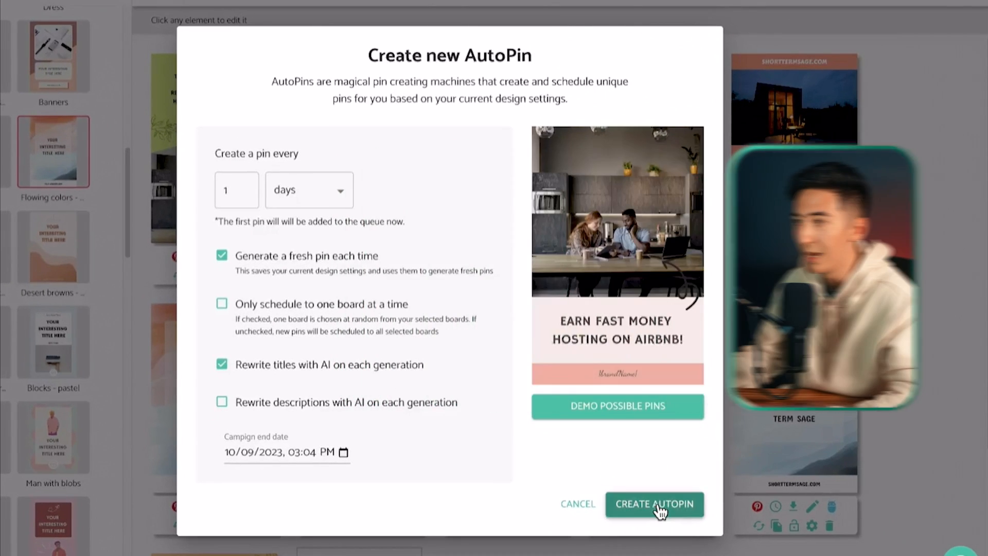
{"action": "left_click", "coordinate": [654, 504]}
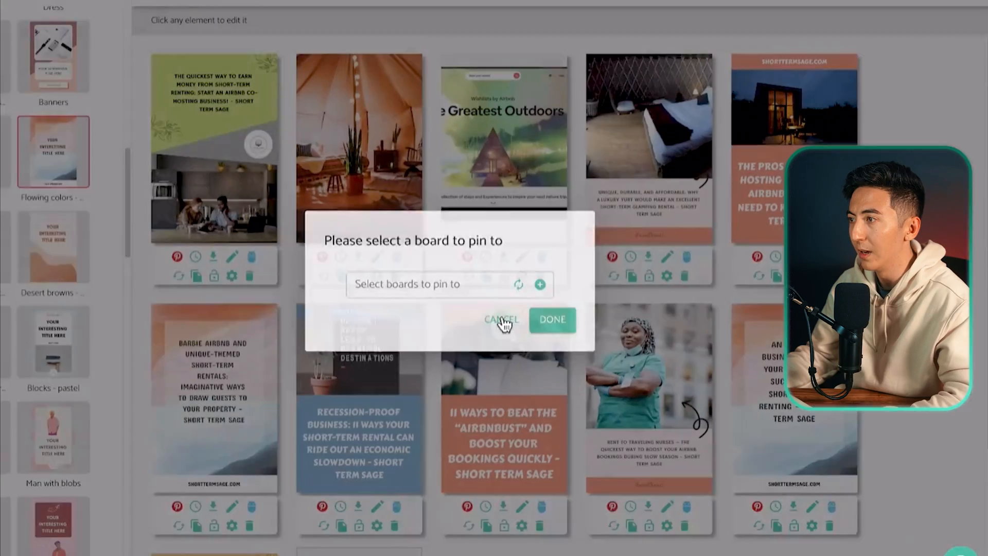
Dismiss the board prompt and edit the first two palette colours, picking a preset shade.
{"action": "left_click", "coordinate": [500, 320]}
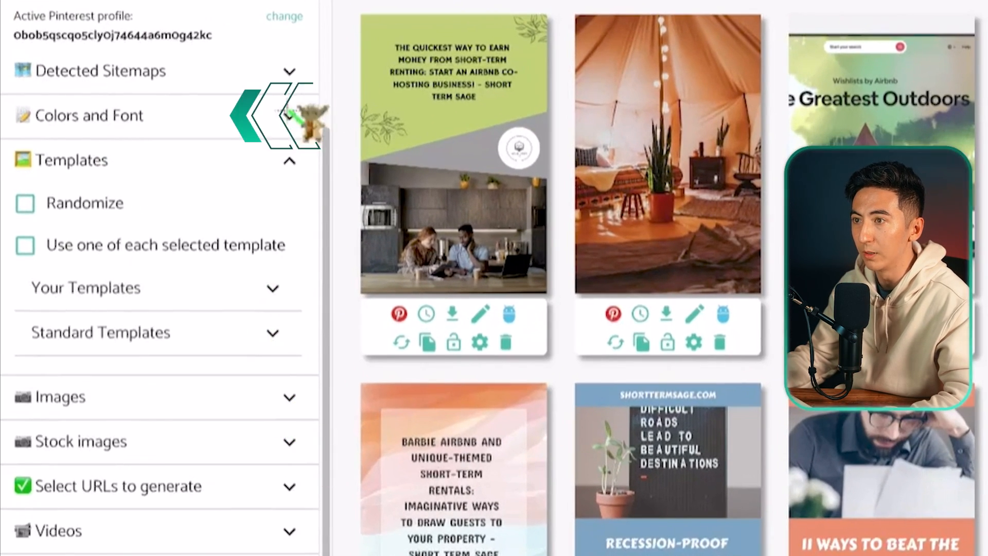
{"action": "left_click", "coordinate": [79, 115]}
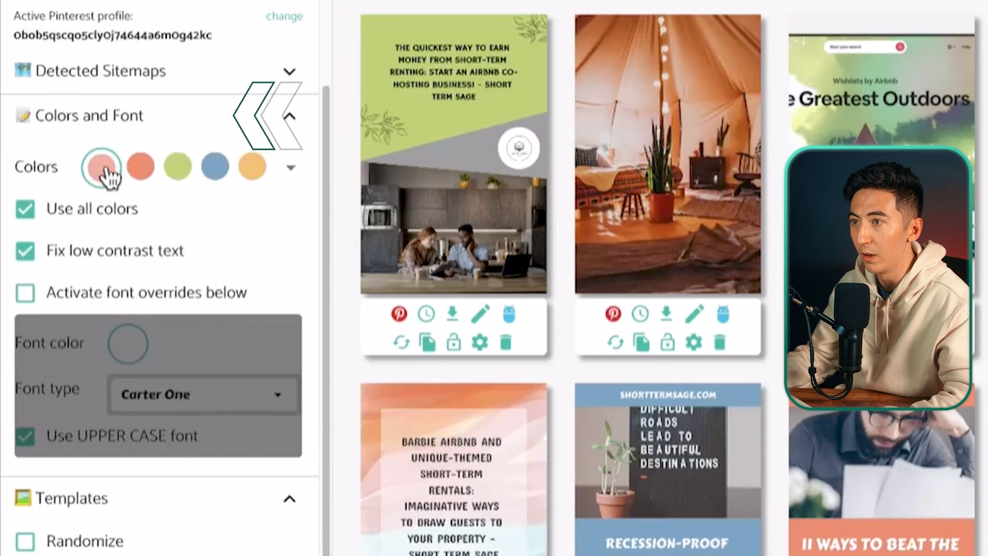
{"action": "left_click", "coordinate": [100, 165]}
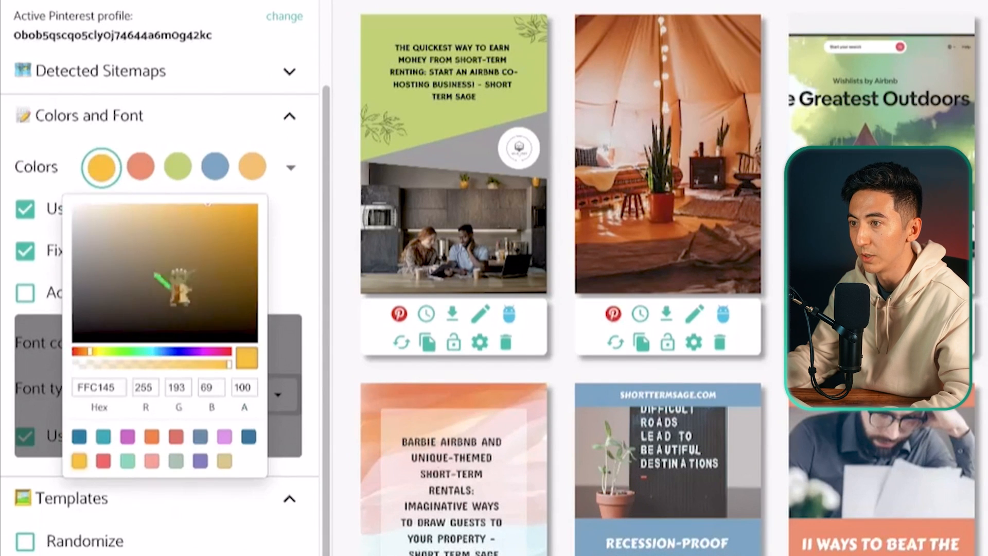
{"action": "left_click", "coordinate": [139, 165]}
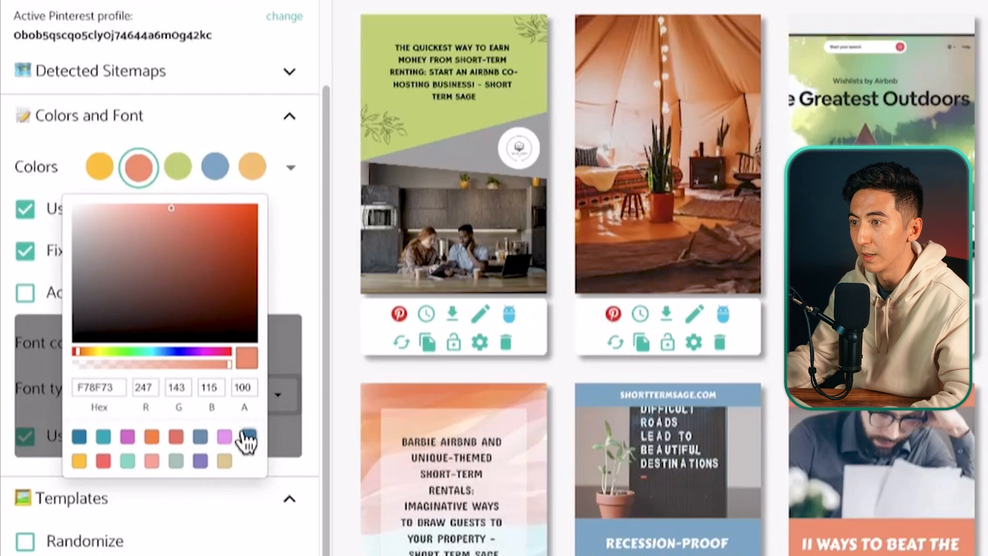
{"action": "left_click", "coordinate": [177, 165]}
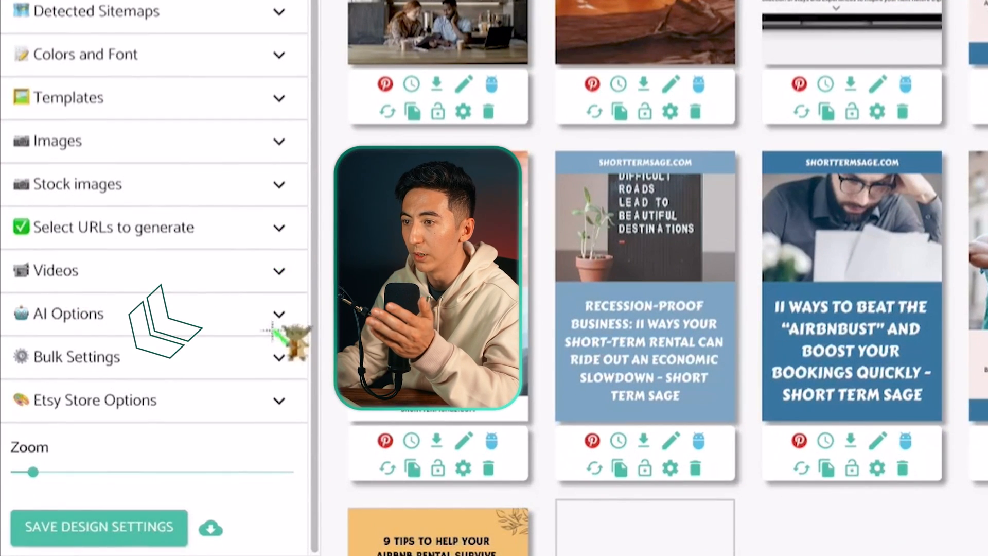
Schedule all 35 pins to the Airbnb board, daily through 11 Sep 2023.
{"action": "left_click", "coordinate": [77, 356]}
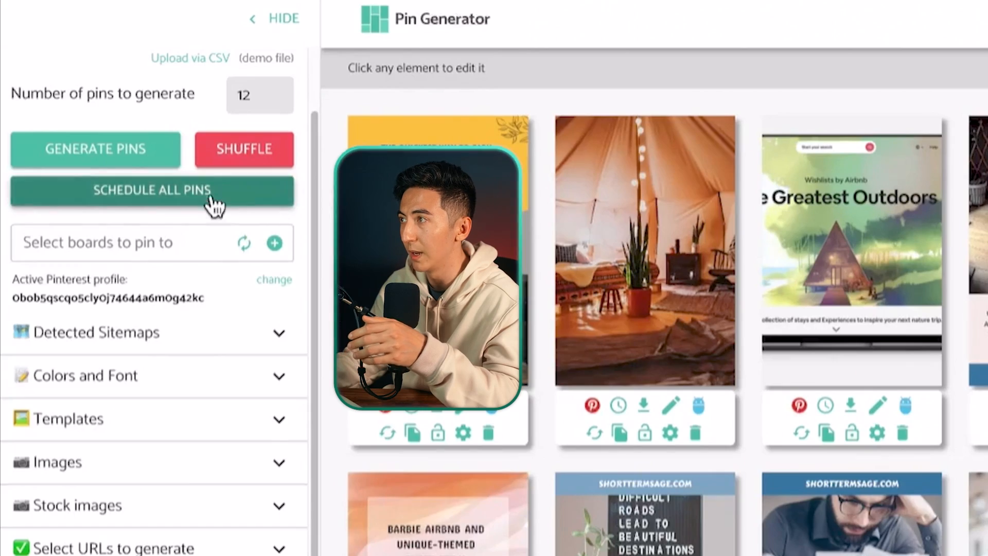
{"action": "left_click", "coordinate": [152, 191]}
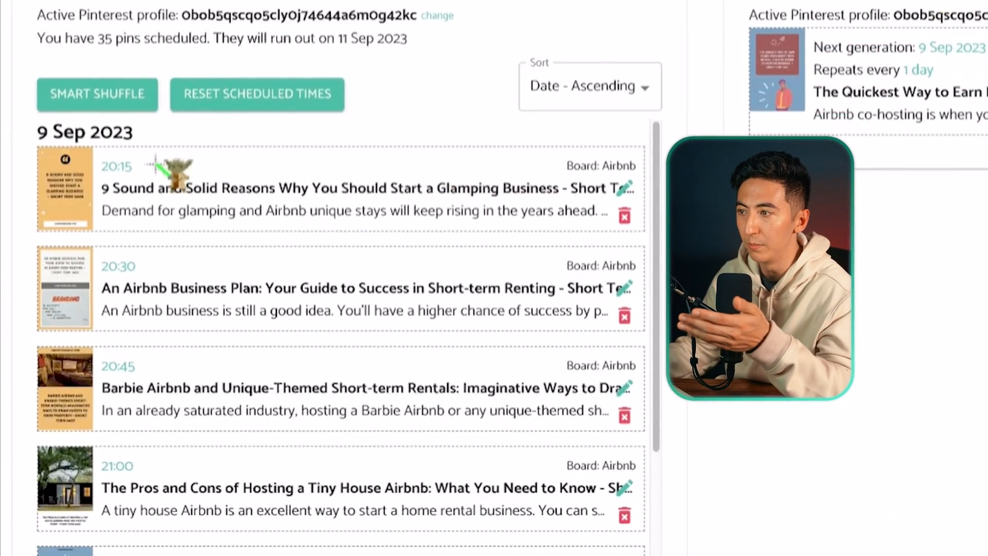
{"action": "scroll", "scroll_direction": "down", "scroll_amount": 3}
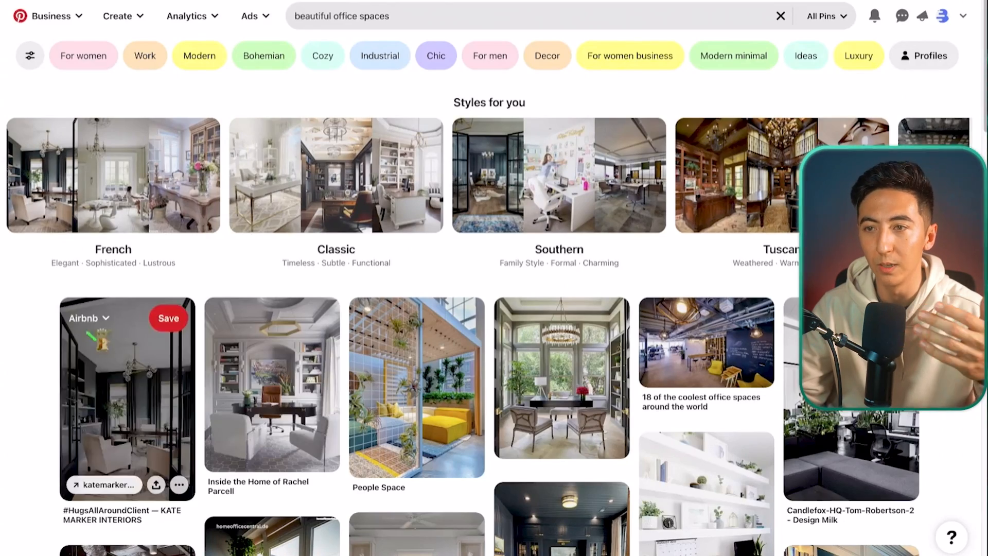
Filter 'beautiful office spaces' by Industrial and open the Modern Minimalist Gaming Office Setup pin.
{"action": "scroll", "scroll_direction": "down", "scroll_amount": 3}
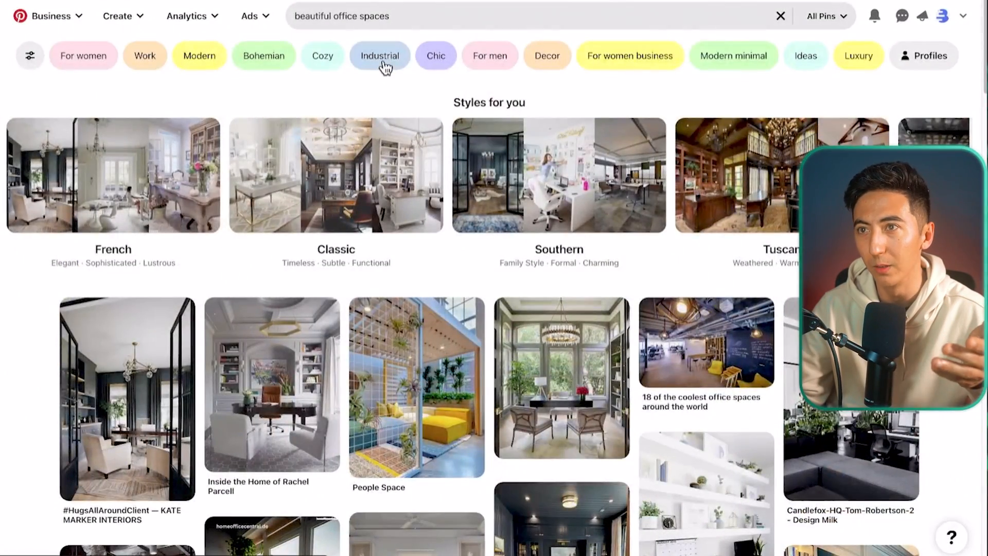
{"action": "left_click", "coordinate": [379, 56]}
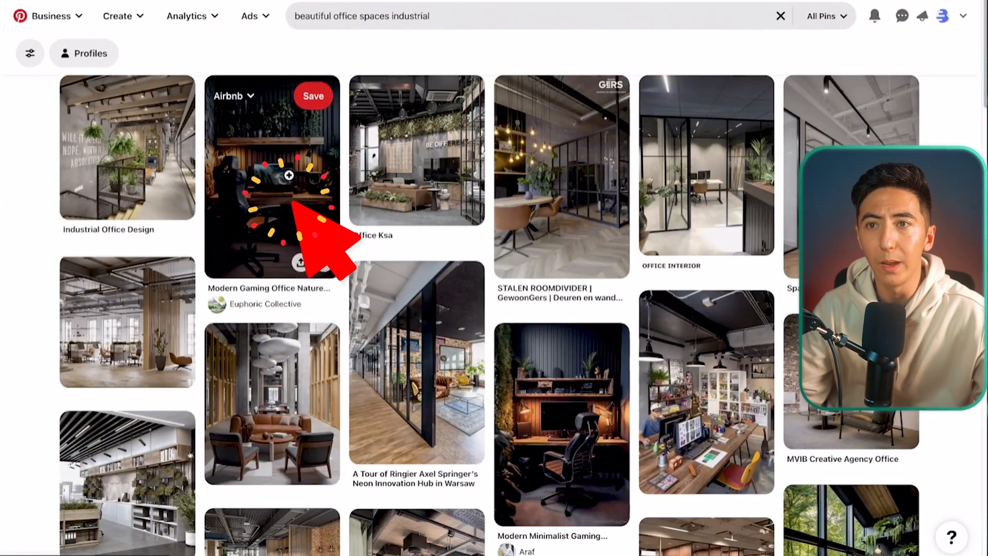
{"action": "left_click", "coordinate": [272, 177]}
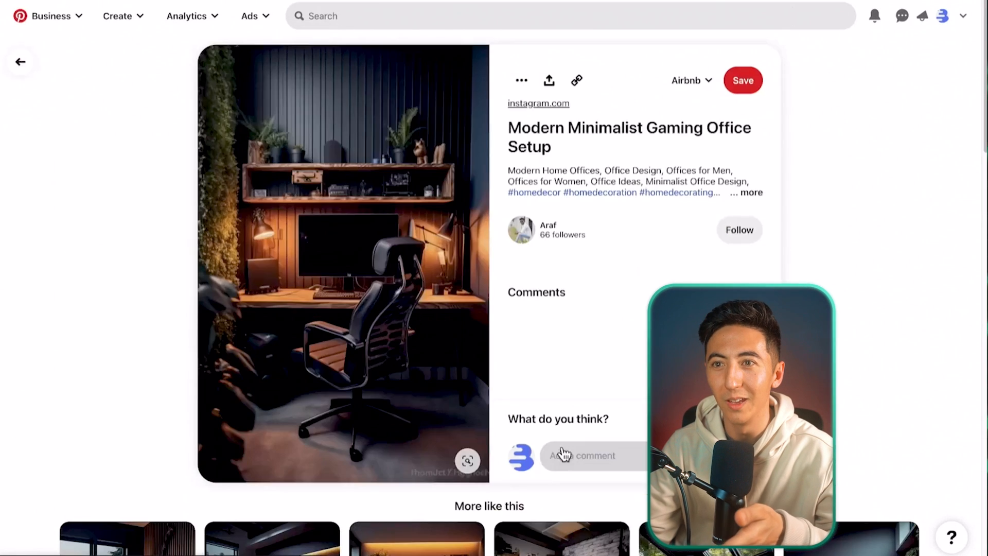
Visually search the gaming office pin for shoppable items, then start a GPT-4 chat.
{"action": "left_click", "coordinate": [468, 461]}
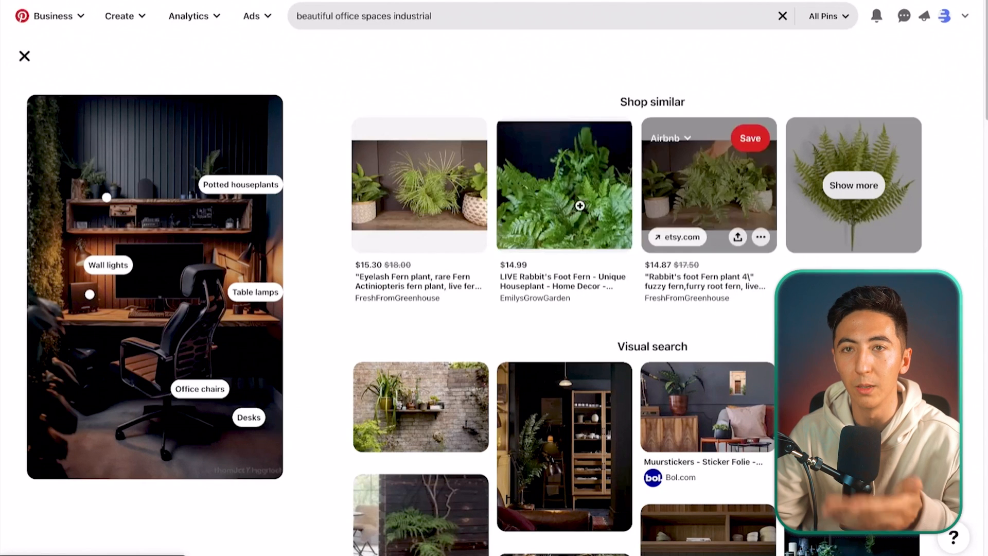
{"action": "left_click", "coordinate": [25, 56]}
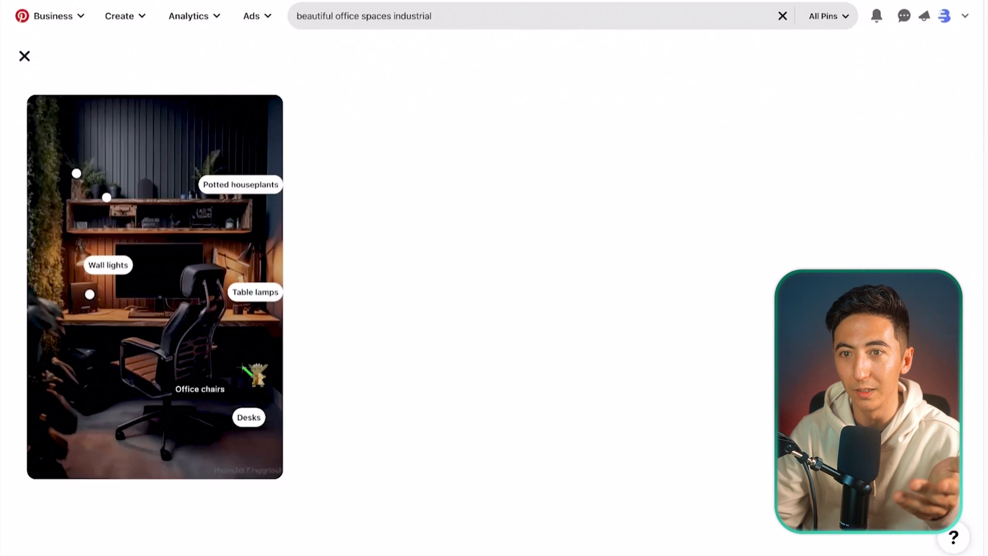
{"action": "left_click", "coordinate": [199, 389]}
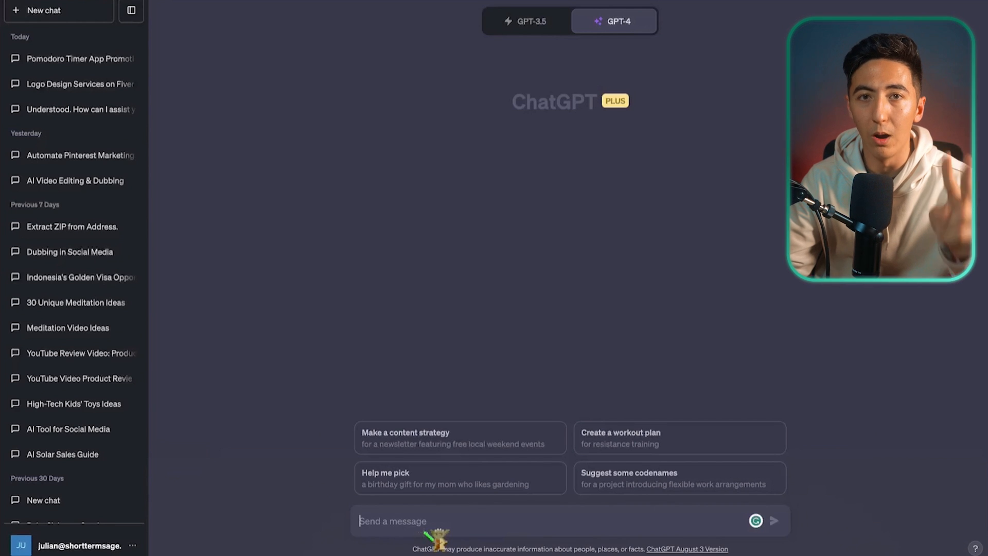
Ask ChatGPT for 10 DALL-E prompts of beautifully designed offices and select the chic office prompt.
{"action": "left_click", "coordinate": [130, 11]}
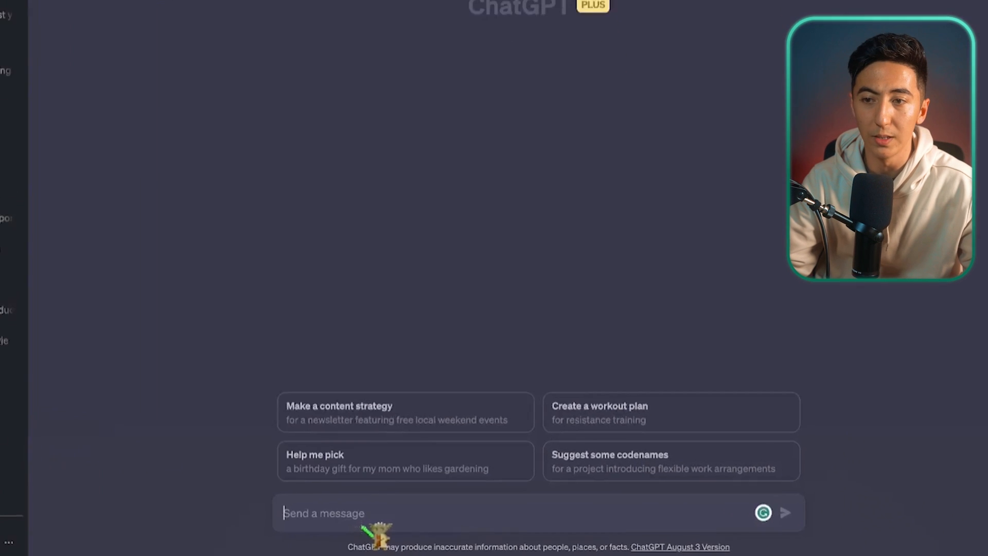
{"action": "type", "text": "create 10 image prompts for dalle. I am looking for beautifully designed offices in different styles, chic, cozy, industrial, etc"}
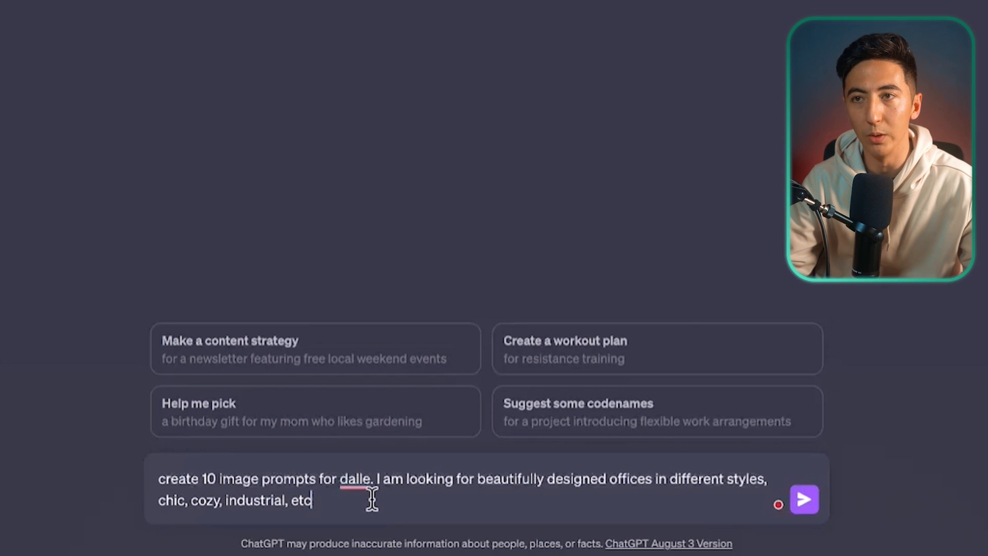
{"action": "left_click", "coordinate": [805, 499]}
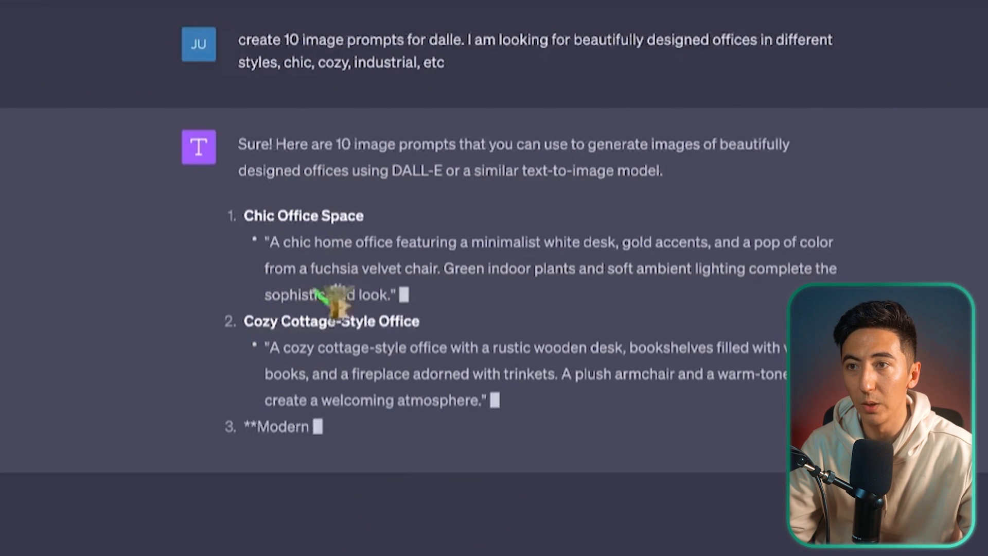
{"action": "left_click_drag", "start_coordinate": [264, 241], "coordinate": [393, 294]}
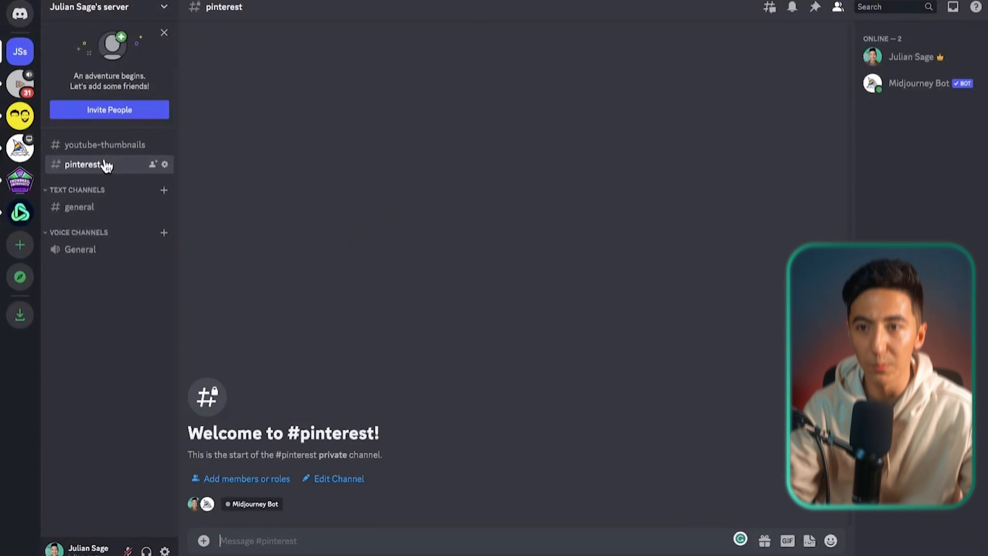
Generate and save a 4:5 chic home office Midjourney image, then submit the cozy cottage prompt.
{"action": "type", "text": "/imagine"}
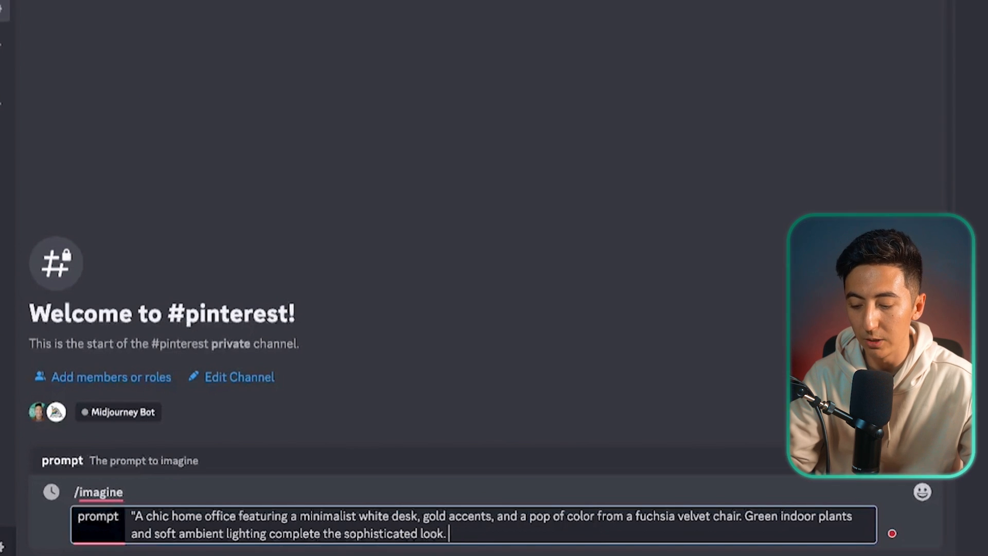
{"action": "type", "text": "--ar"}
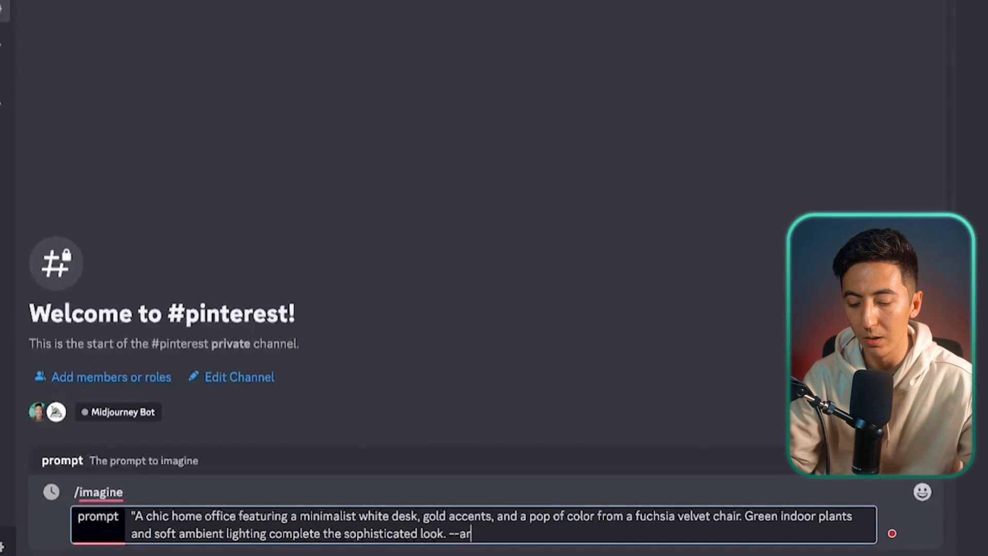
{"action": "type", "text": "4:"}
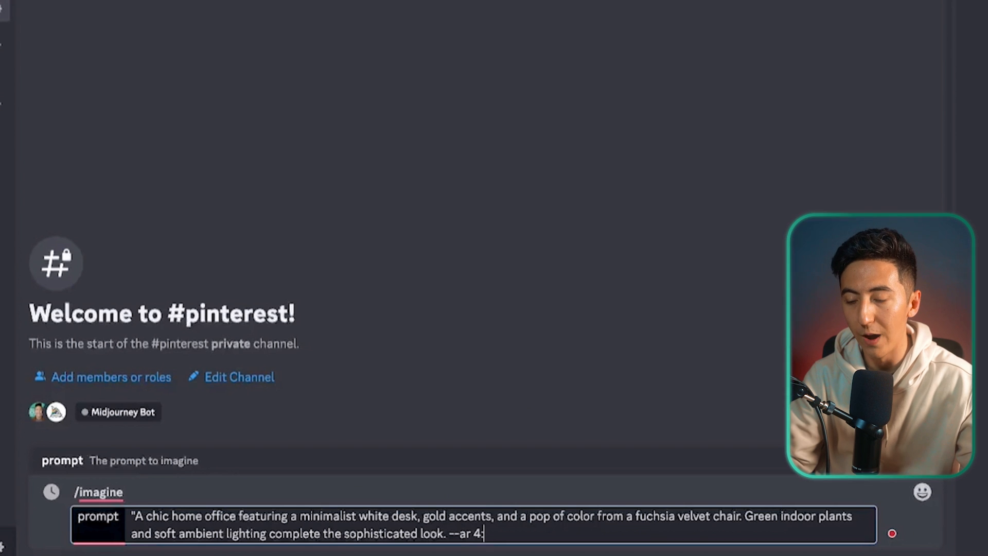
{"action": "type", "text": "5"}
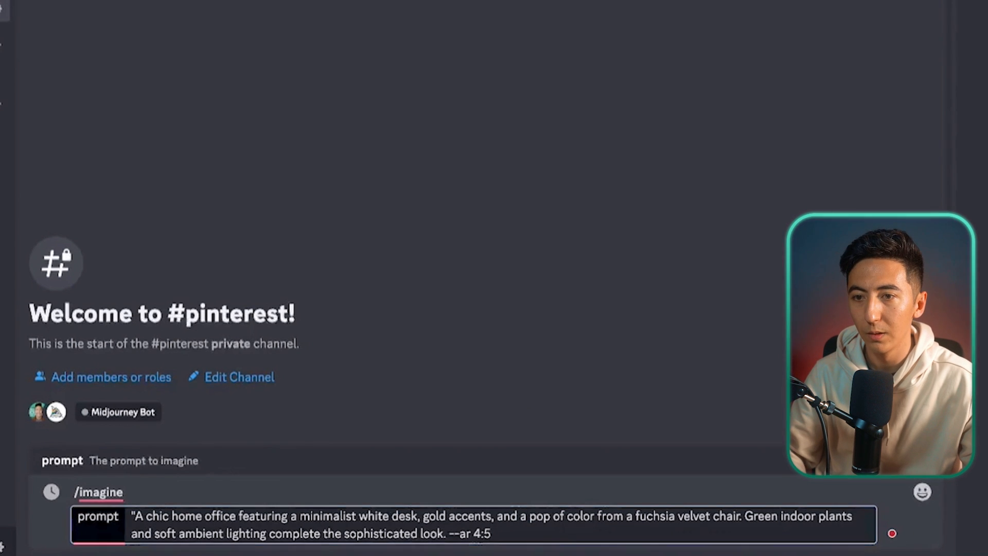
{"action": "key", "text": "Enter"}
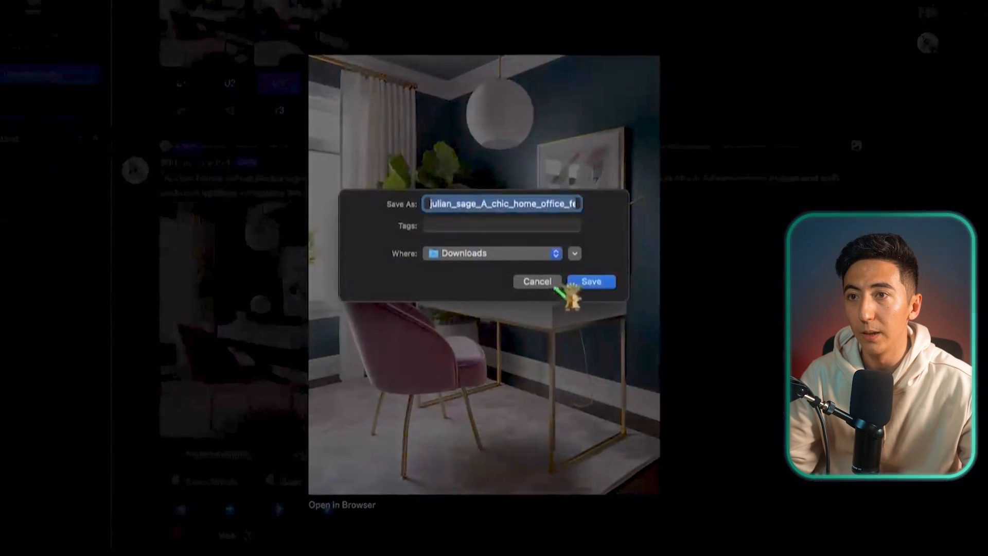
{"action": "left_click", "coordinate": [589, 280]}
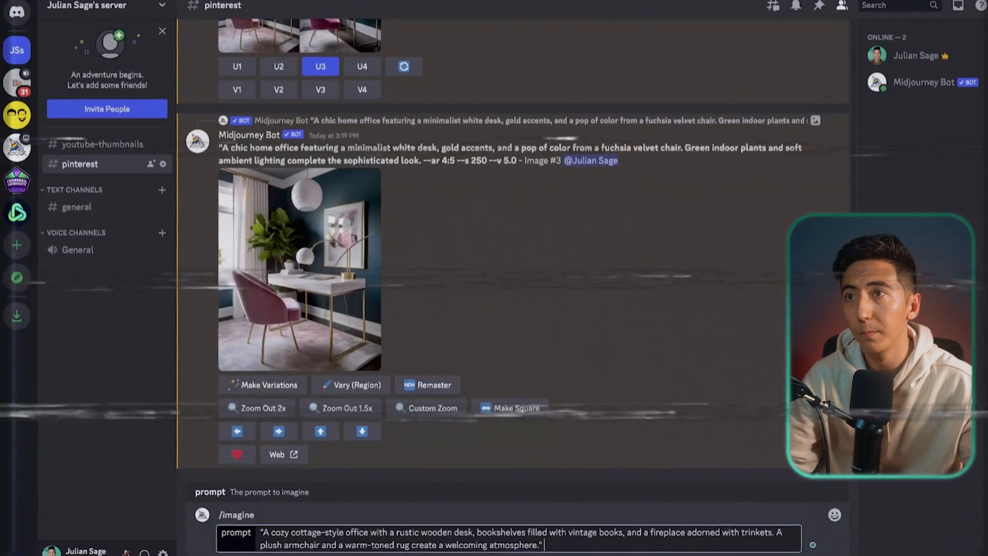
{"action": "key", "text": "Enter"}
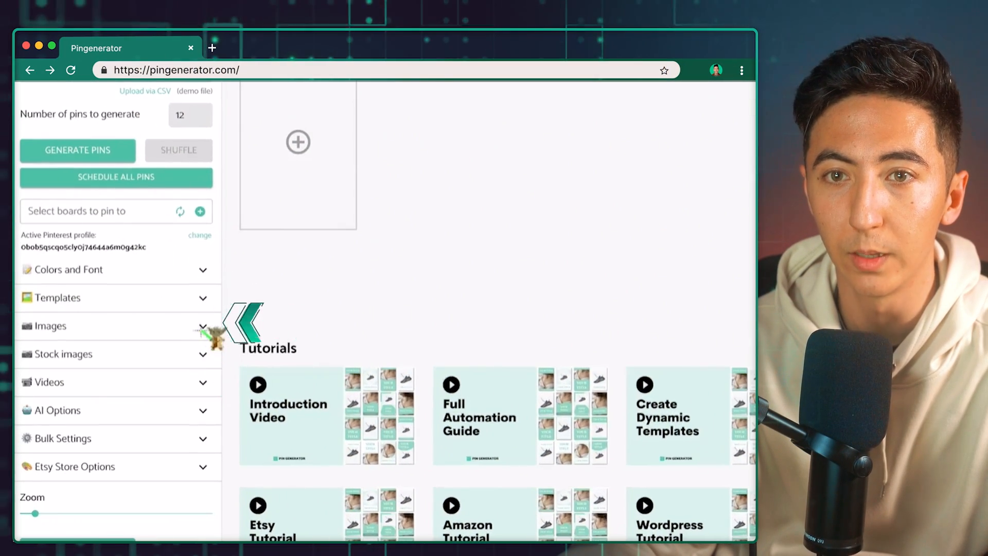
Use each uploaded office image only once and start generating the six pins.
{"action": "left_click", "coordinate": [46, 326]}
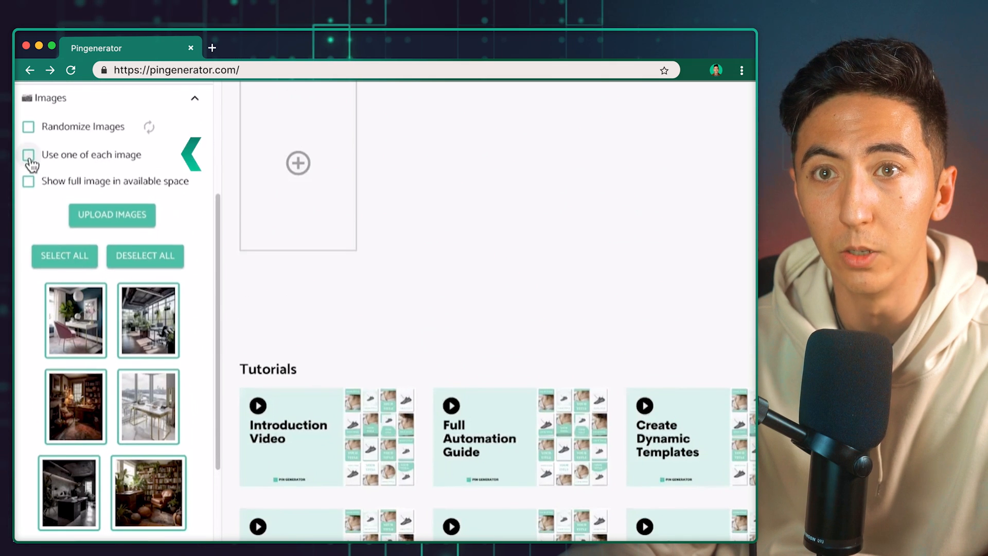
{"action": "left_click", "coordinate": [27, 154]}
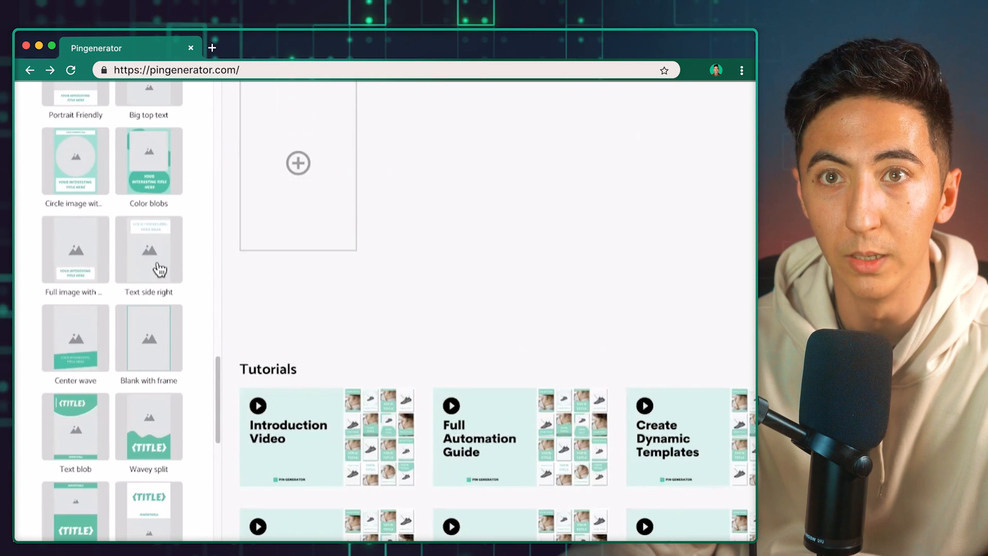
{"action": "scroll", "scroll_direction": "down", "scroll_amount": 3}
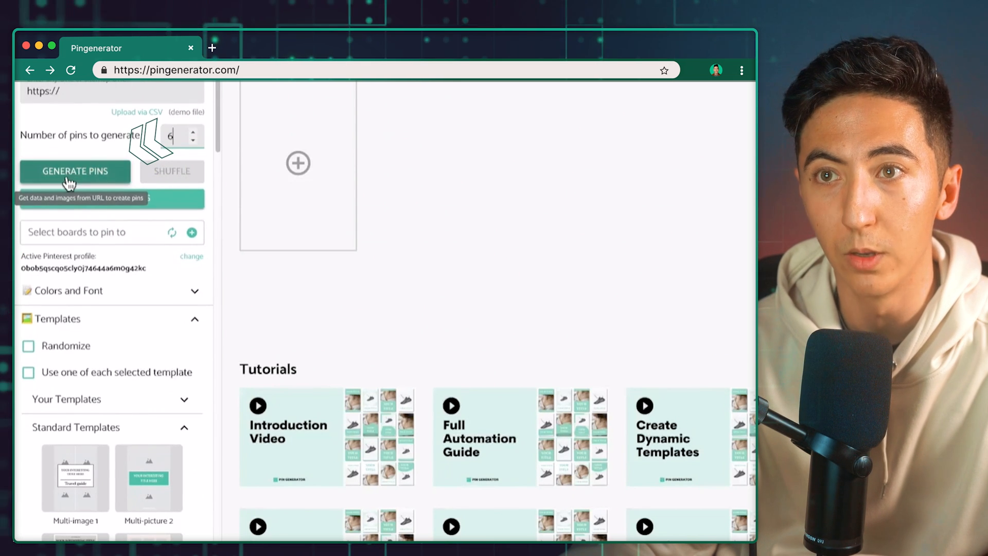
{"action": "left_click", "coordinate": [74, 171]}
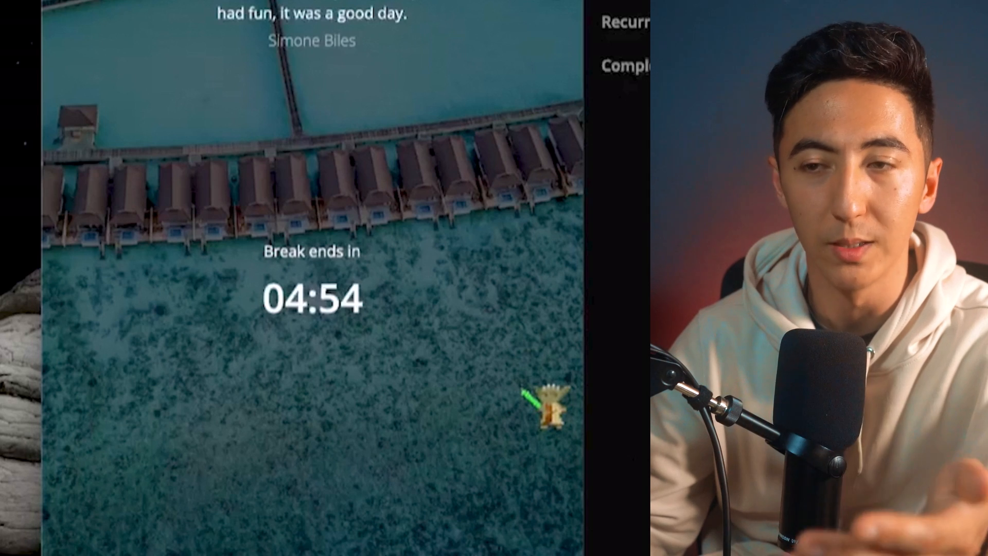
Stop the Sukha focus session and scroll to the weekly streak and 7-day productivity chart.
{"action": "left_click", "coordinate": [346, 486]}
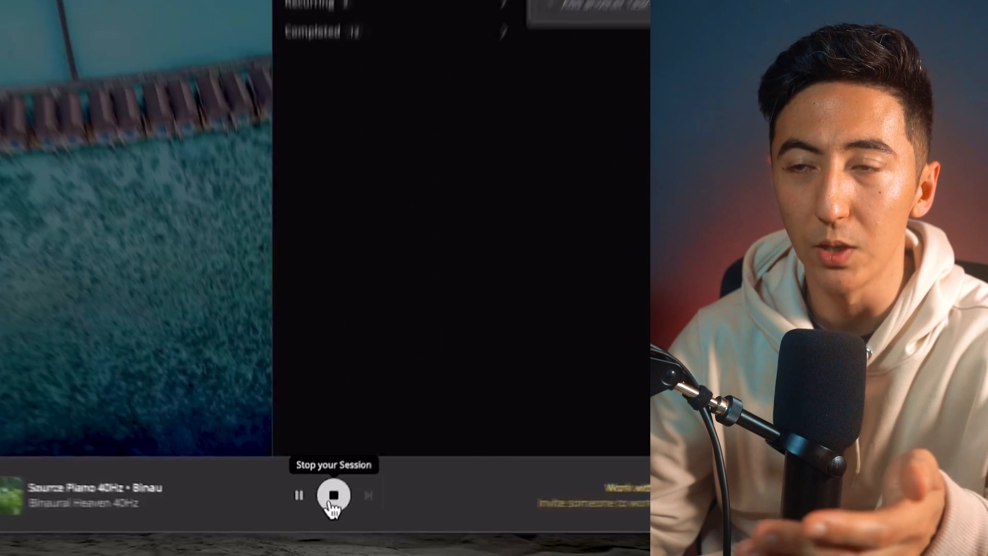
{"action": "left_click", "coordinate": [333, 493]}
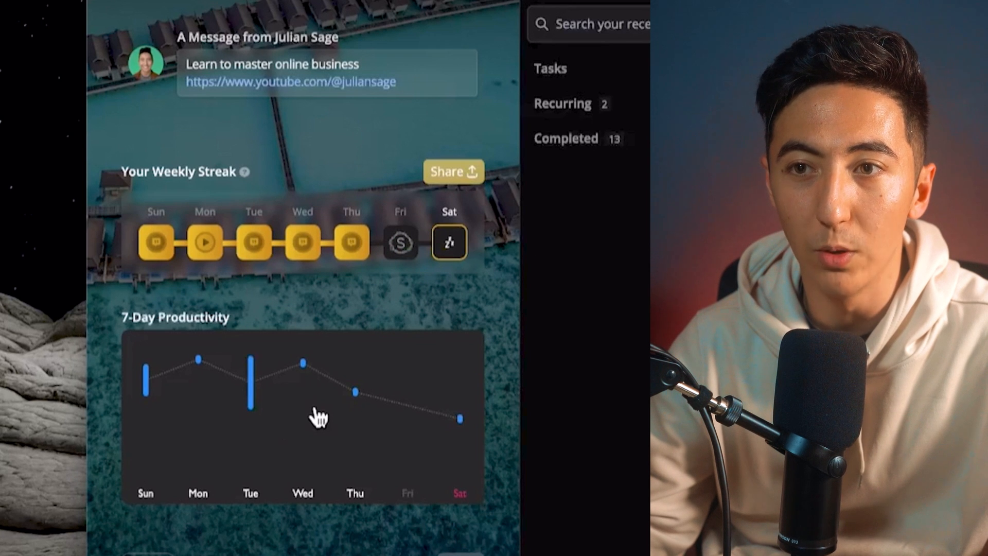
{"action": "mouse_move", "coordinate": [385, 397]}
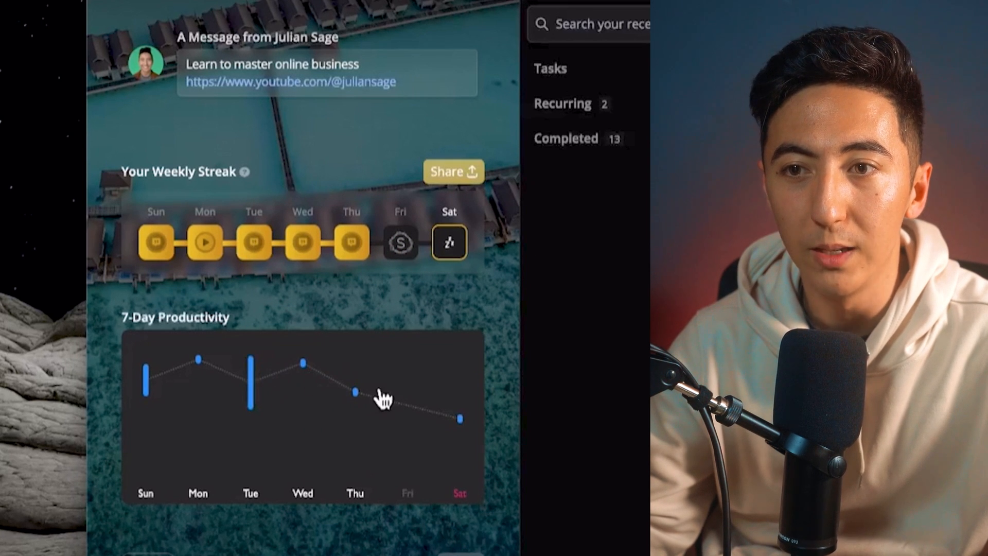
{"action": "scroll", "scroll_direction": "down", "scroll_amount": 3}
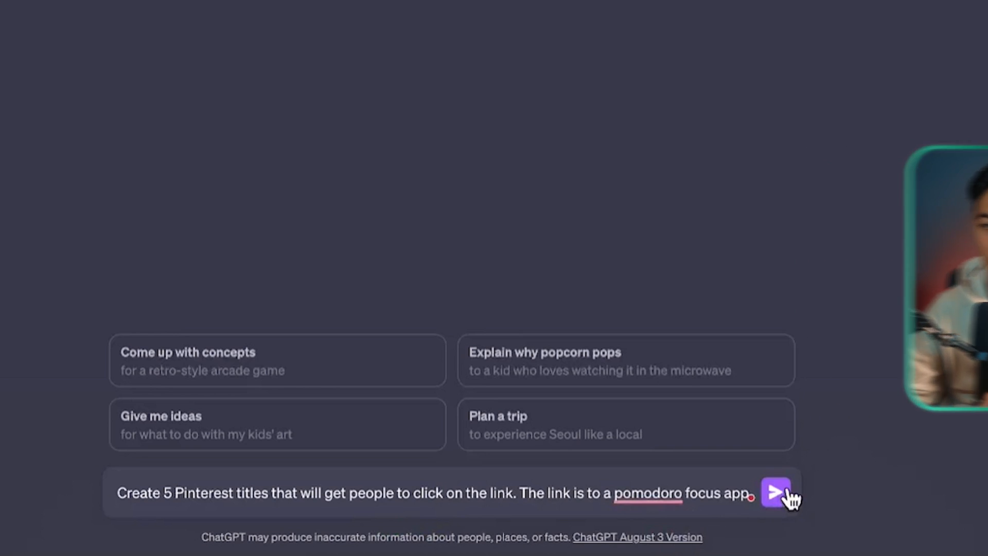
Send the request for five pomodoro-app Pinterest titles, then send a 'remove' follow-up.
{"action": "left_click", "coordinate": [775, 493]}
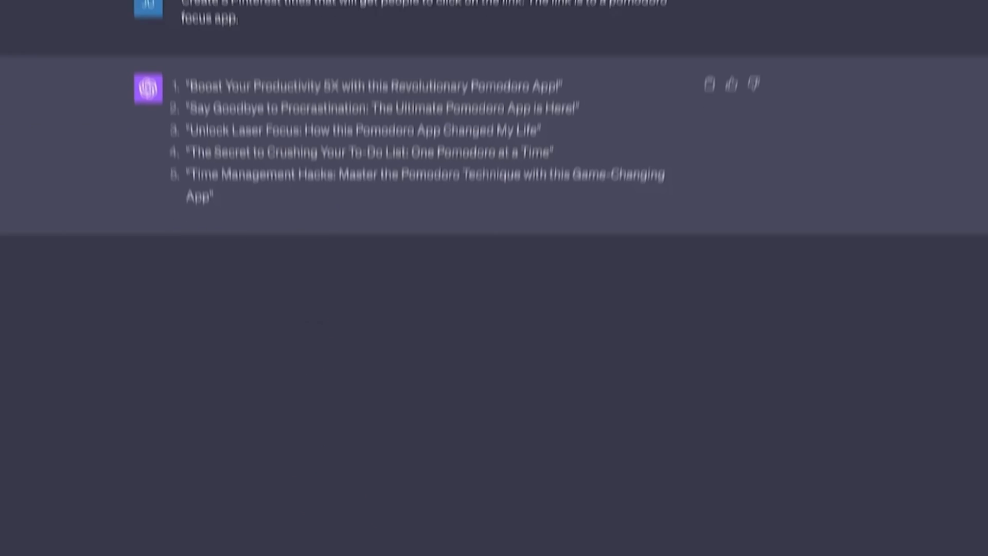
{"action": "type", "text": "remove"}
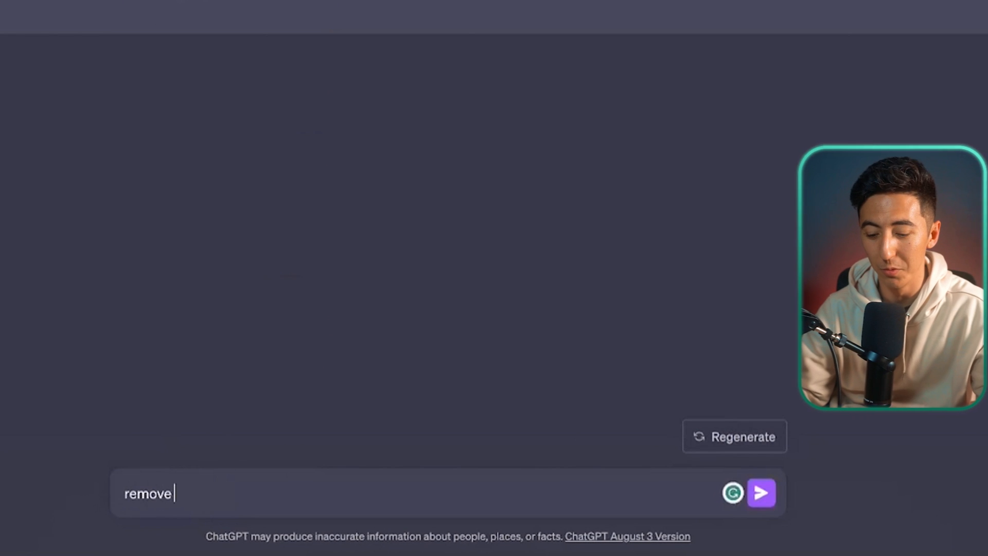
{"action": "left_click", "coordinate": [761, 492]}
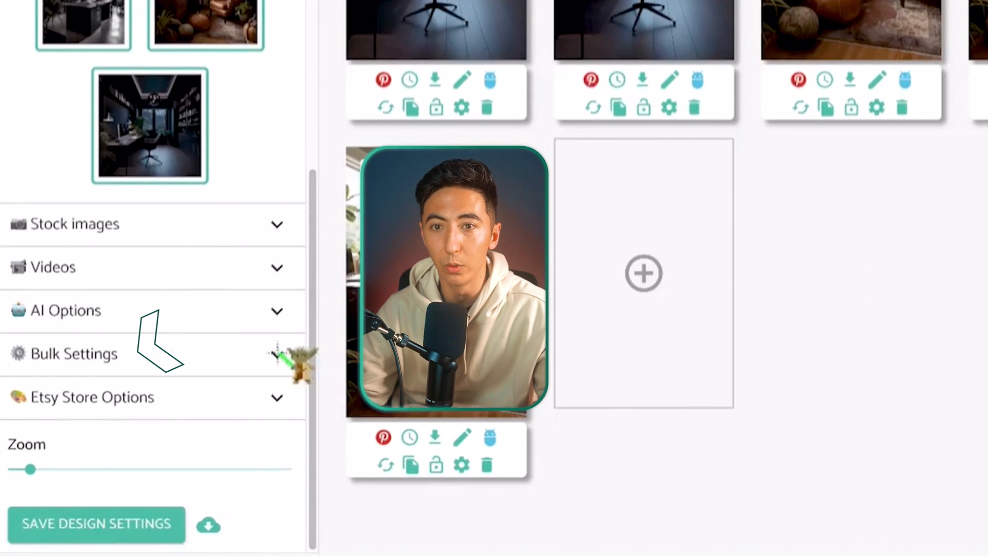
{"action": "left_click", "coordinate": [74, 353]}
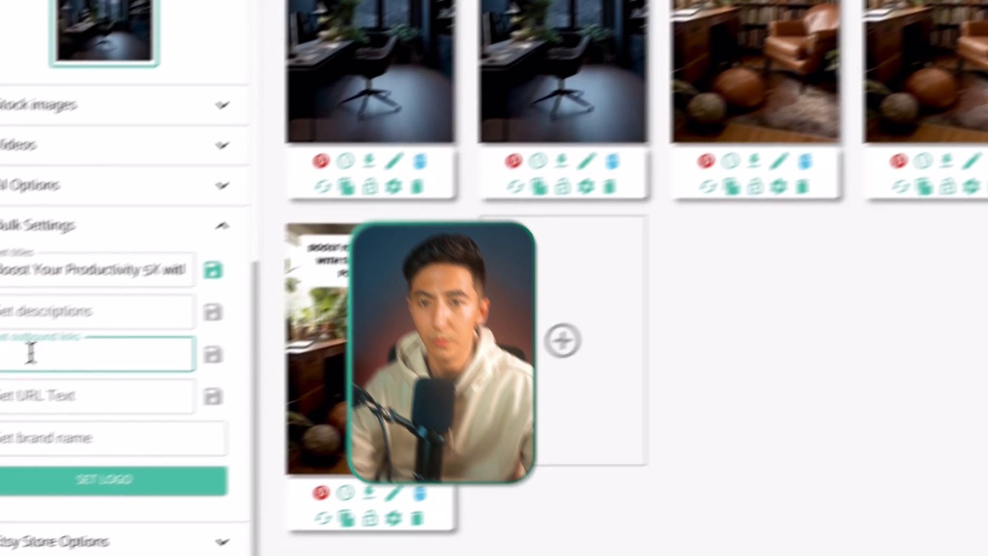
{"action": "type", "text": "gXGqQCeNRPsLvcScvxVdNUi"}
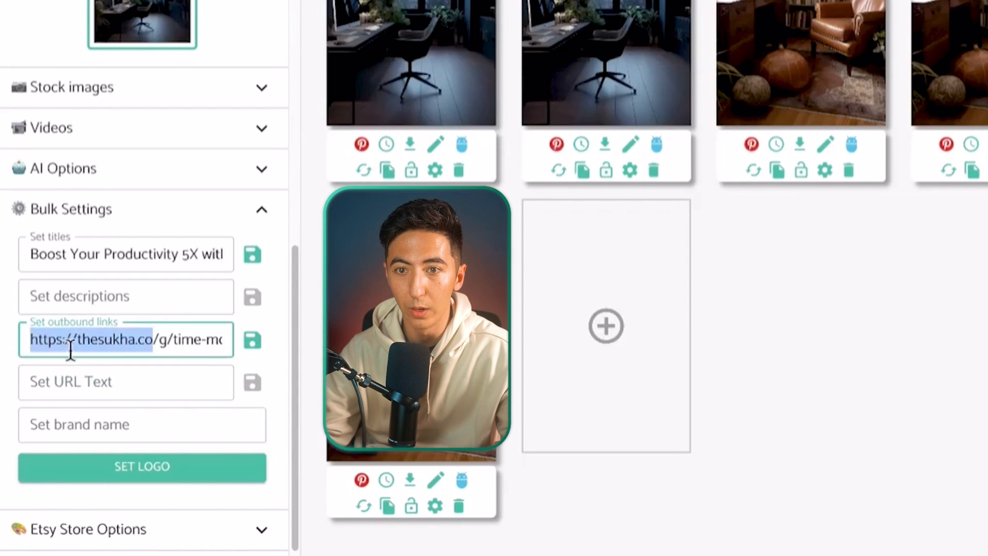
{"action": "type", "text": "https://thesukha.co"}
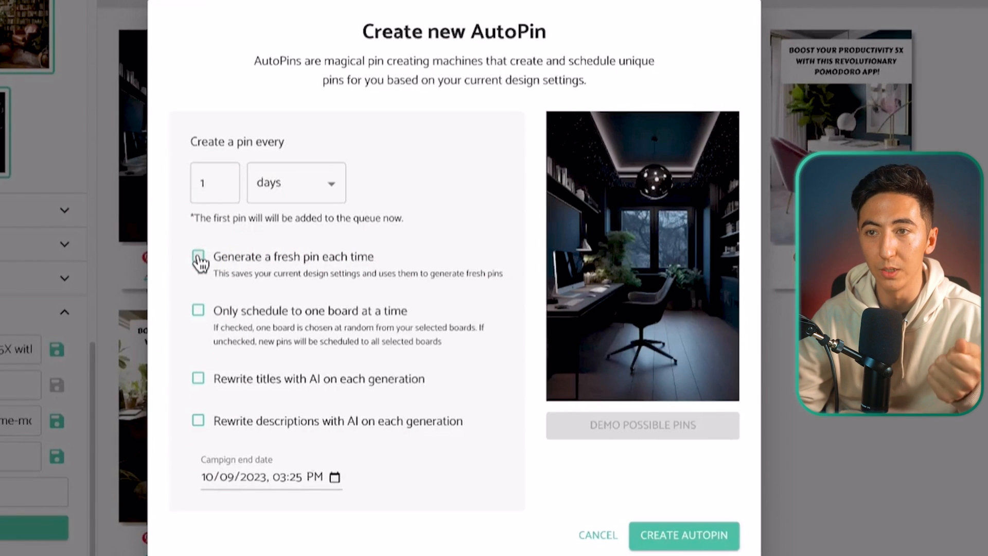
Create a daily AutoPin with fresh pins and AI-rewritten titles after previewing two demo pins.
{"action": "left_click", "coordinate": [198, 255]}
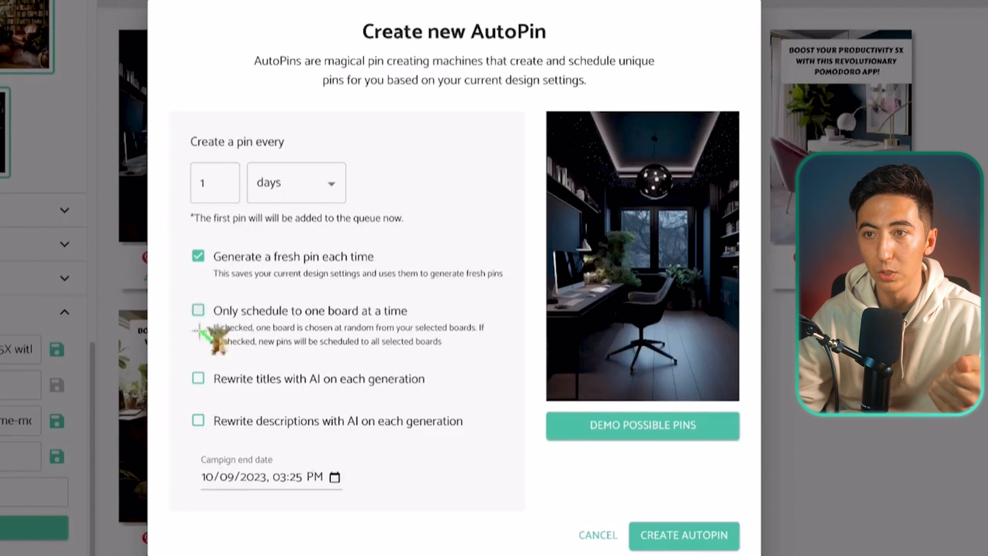
{"action": "left_click", "coordinate": [198, 378]}
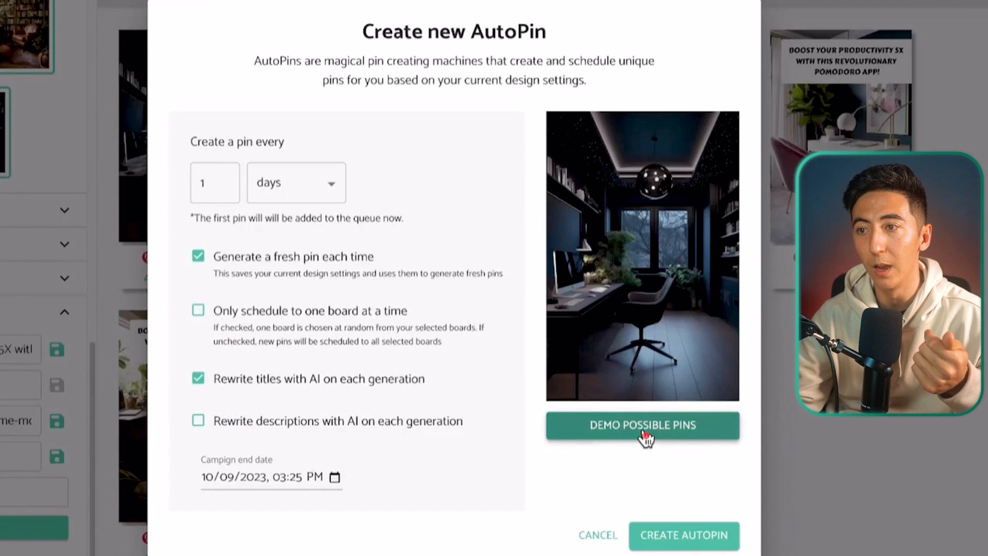
{"action": "left_click", "coordinate": [642, 425]}
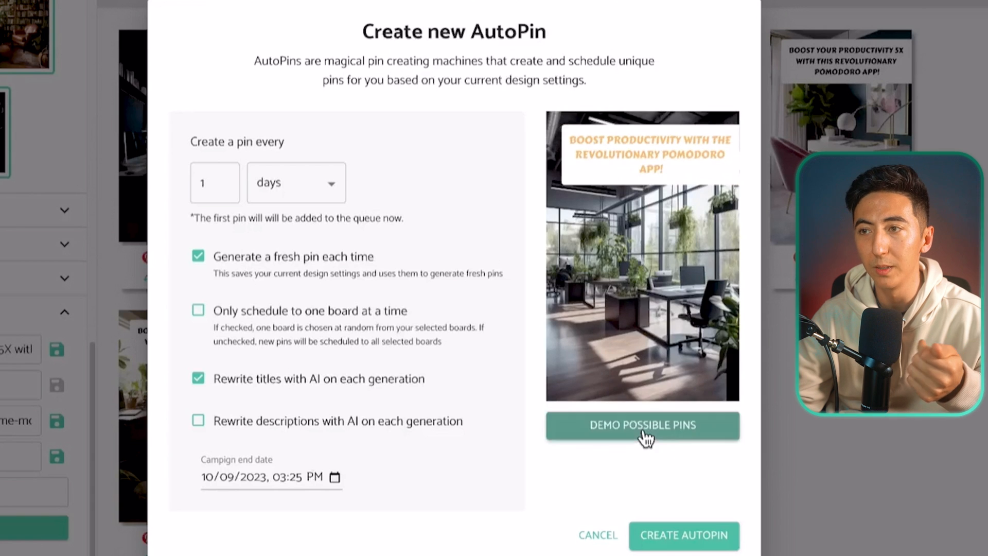
{"action": "left_click", "coordinate": [642, 425]}
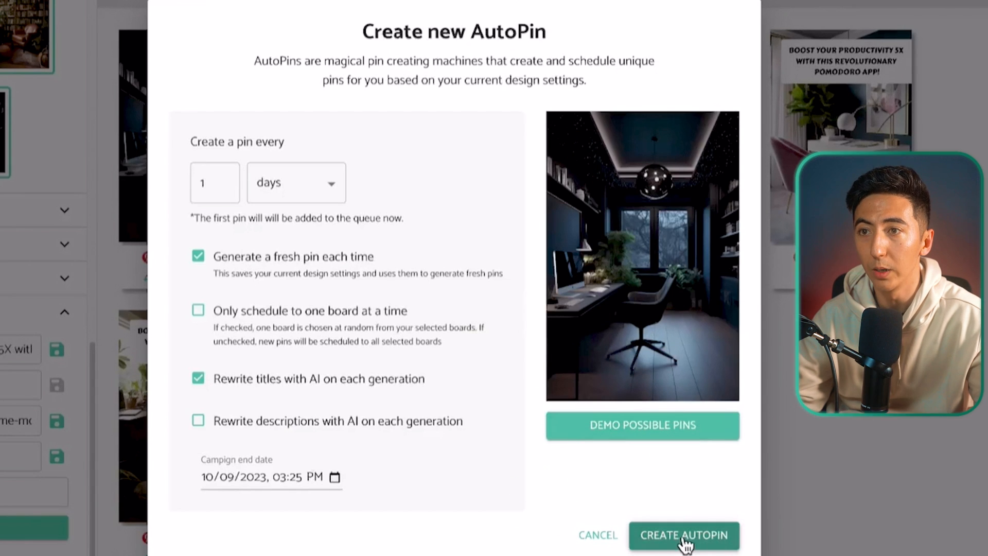
{"action": "left_click", "coordinate": [684, 535]}
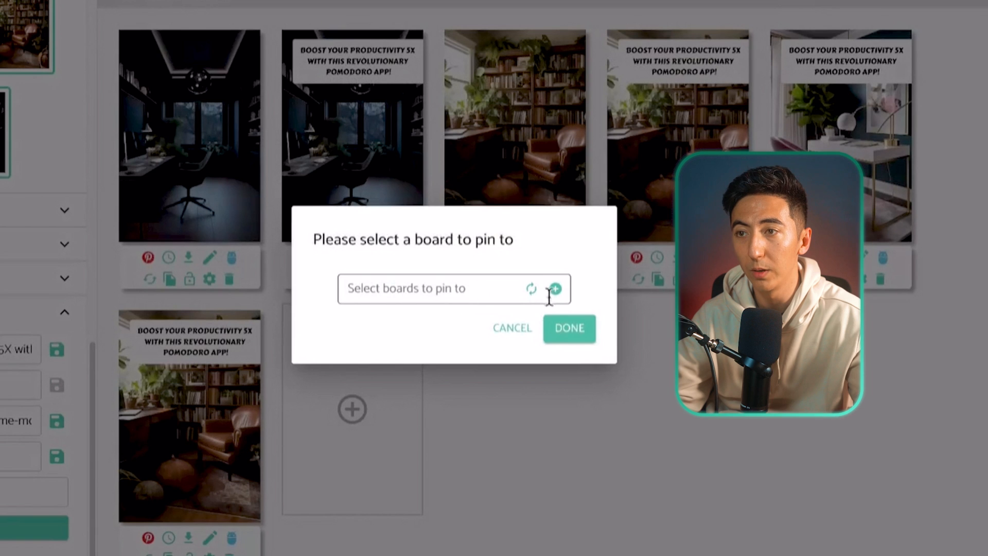
Create the 'Office Inspriation' board for the AutoPin and view the pin schedule.
{"action": "left_click", "coordinate": [441, 288]}
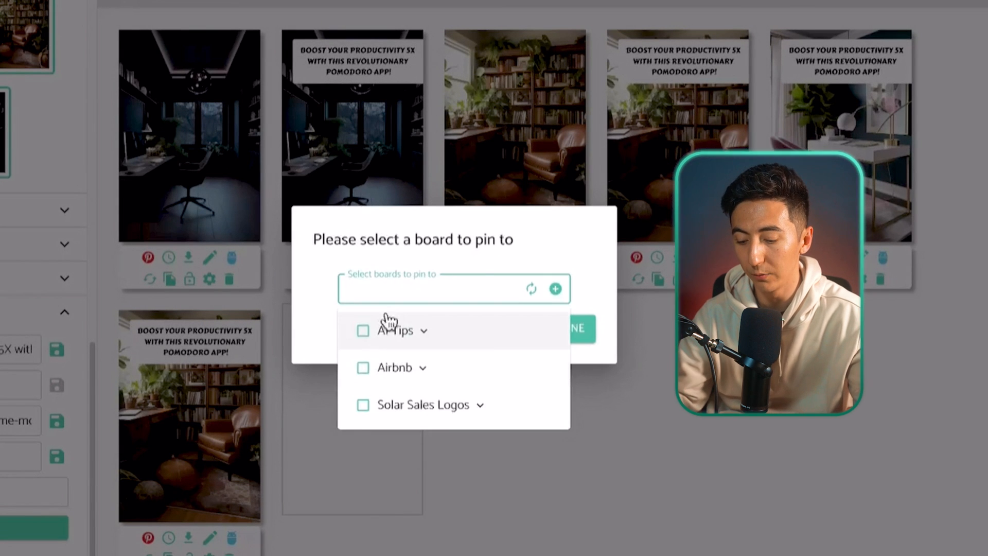
{"action": "left_click", "coordinate": [553, 289]}
{"action": "type", "text": "Office Inspriation"}
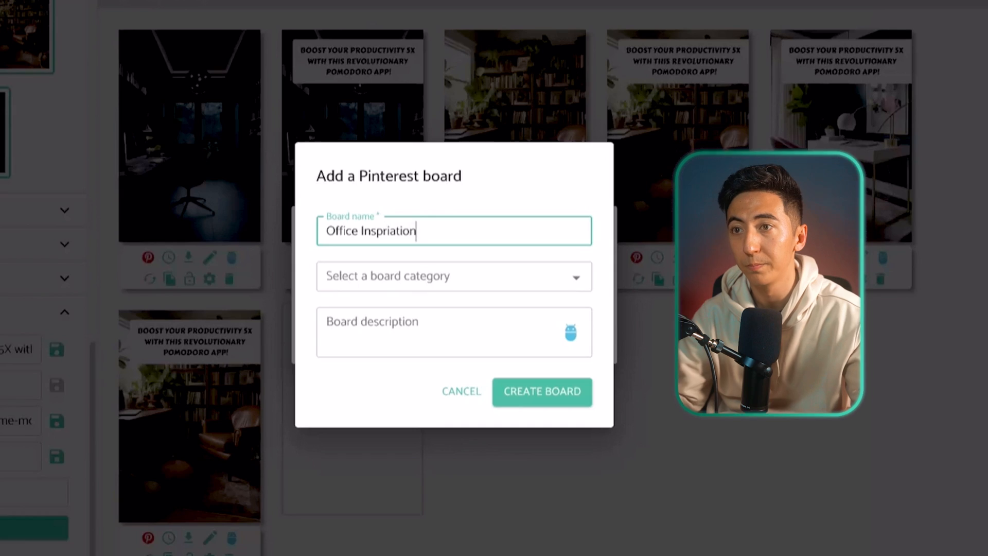
{"action": "left_click", "coordinate": [541, 391]}
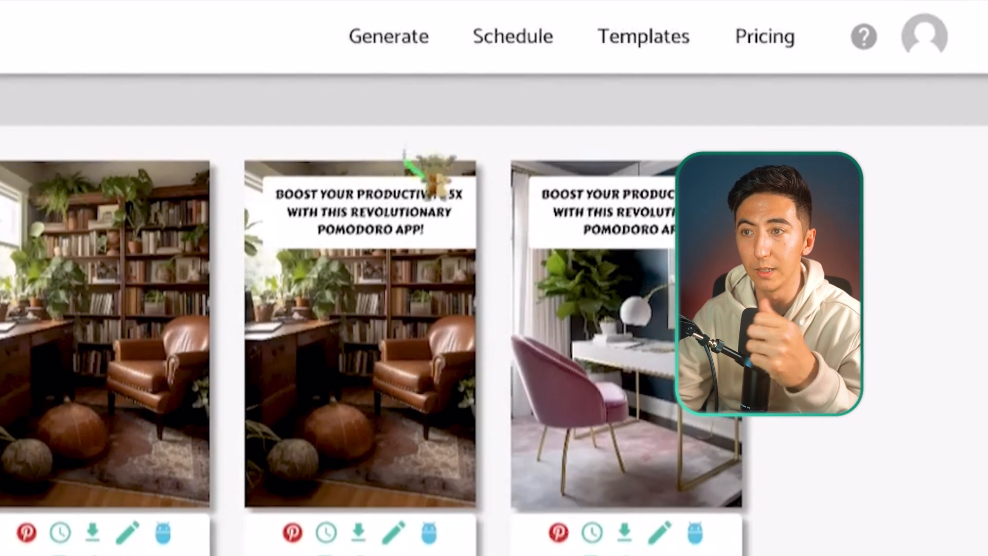
{"action": "left_click", "coordinate": [512, 36]}
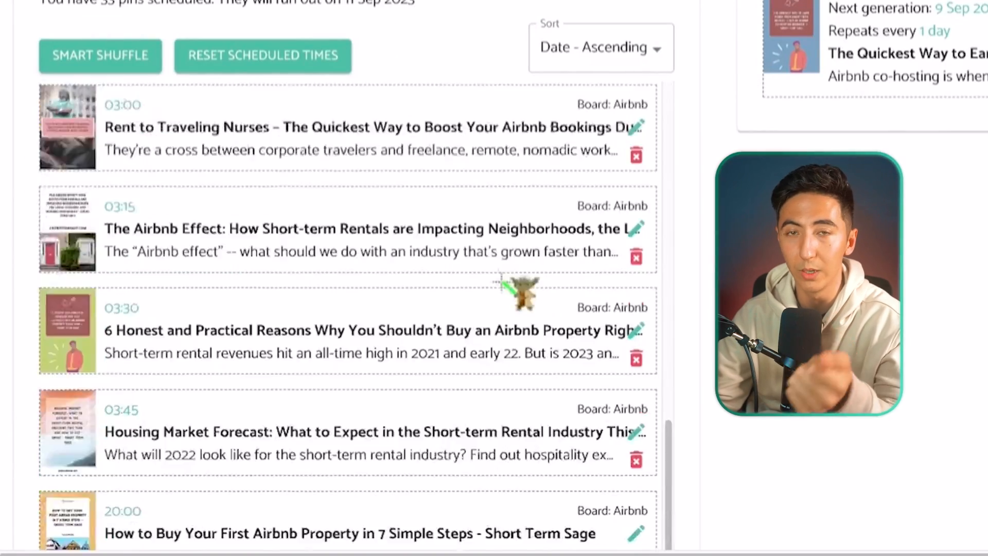